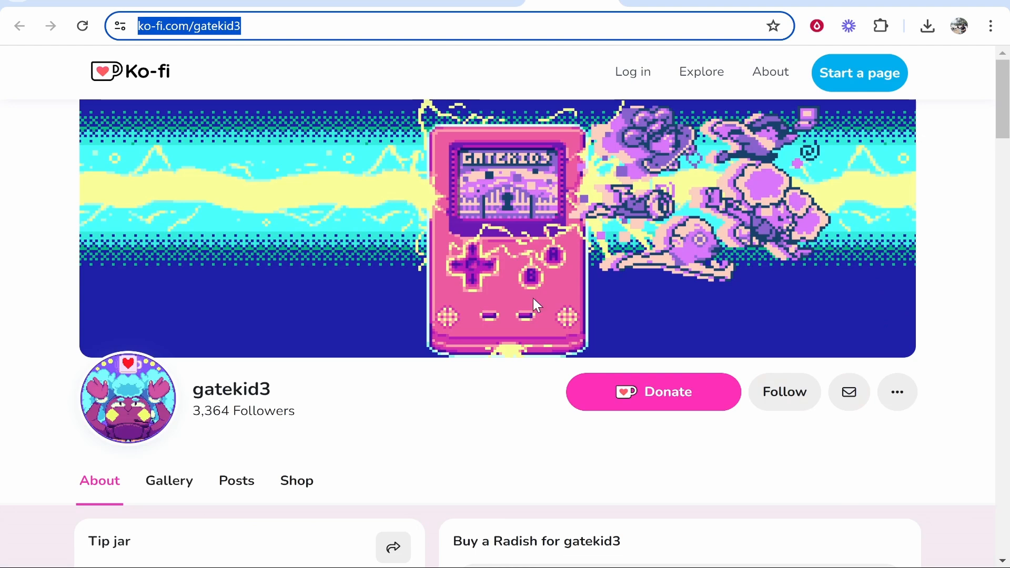
Step: Scroll to the Shop section and open the Wooper Animations for Alerts/Emotes item
scroll("down", 3)
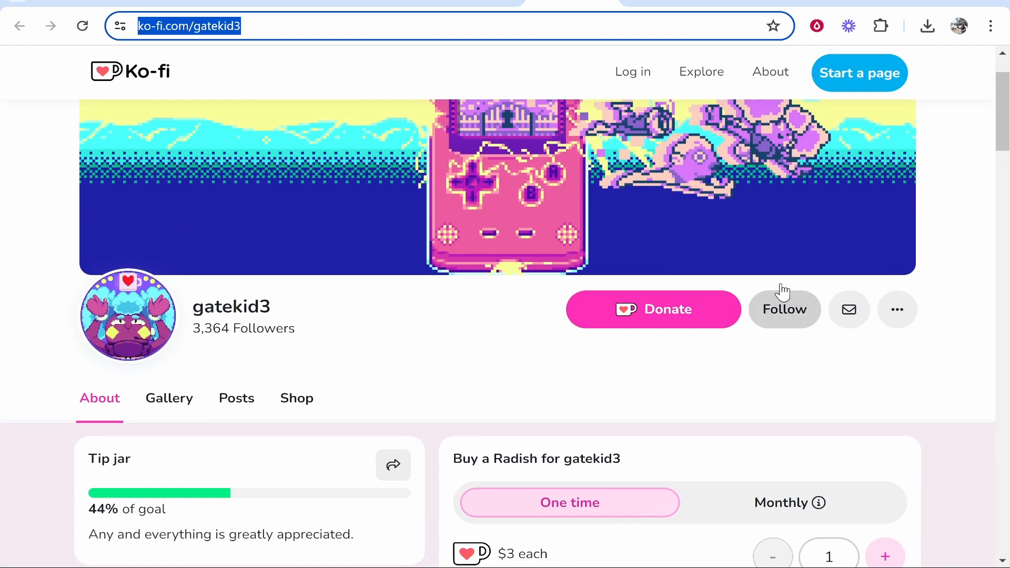
scroll("down", 3)
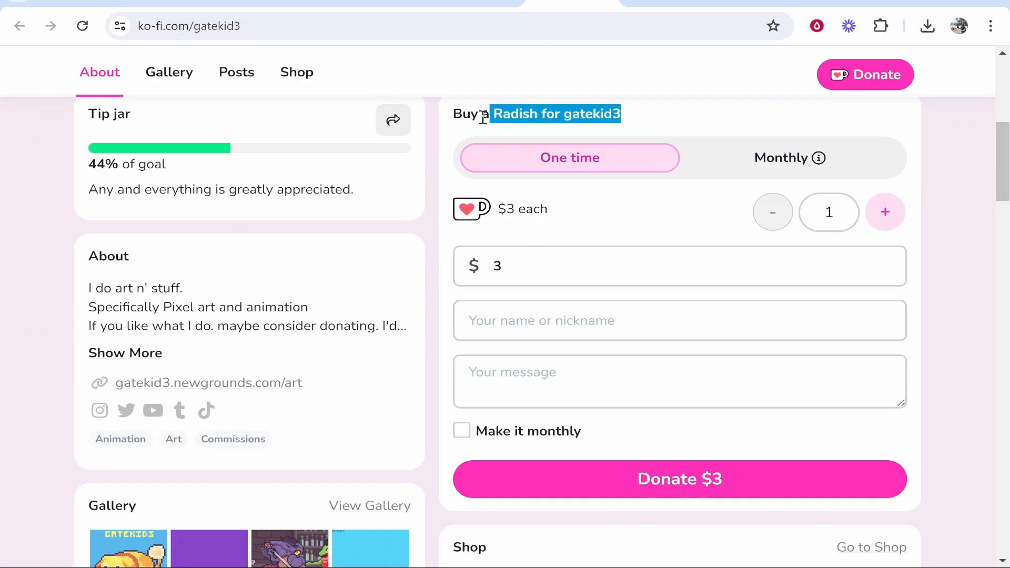
scroll("down", 3)
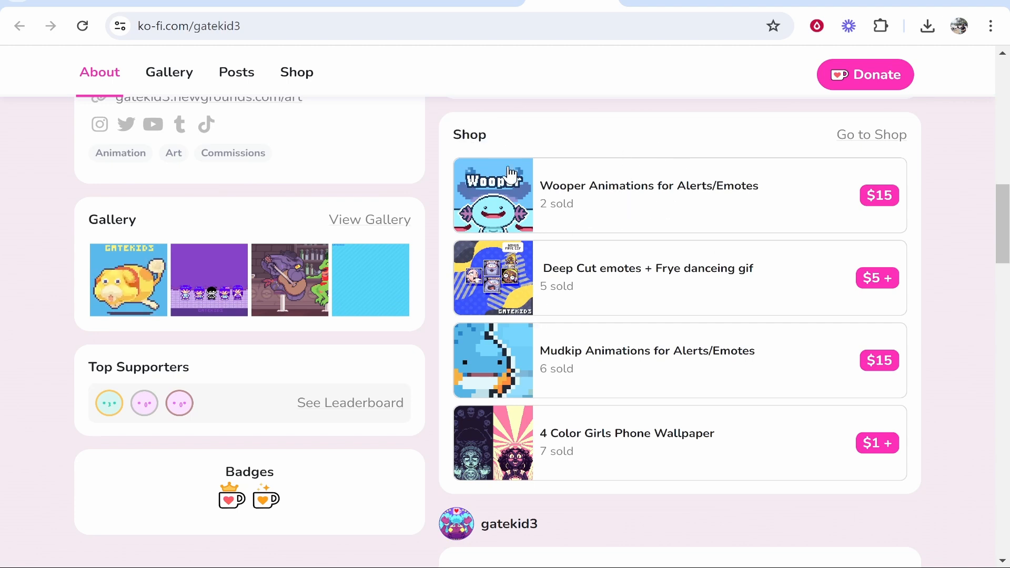
mouse_move(649, 194)
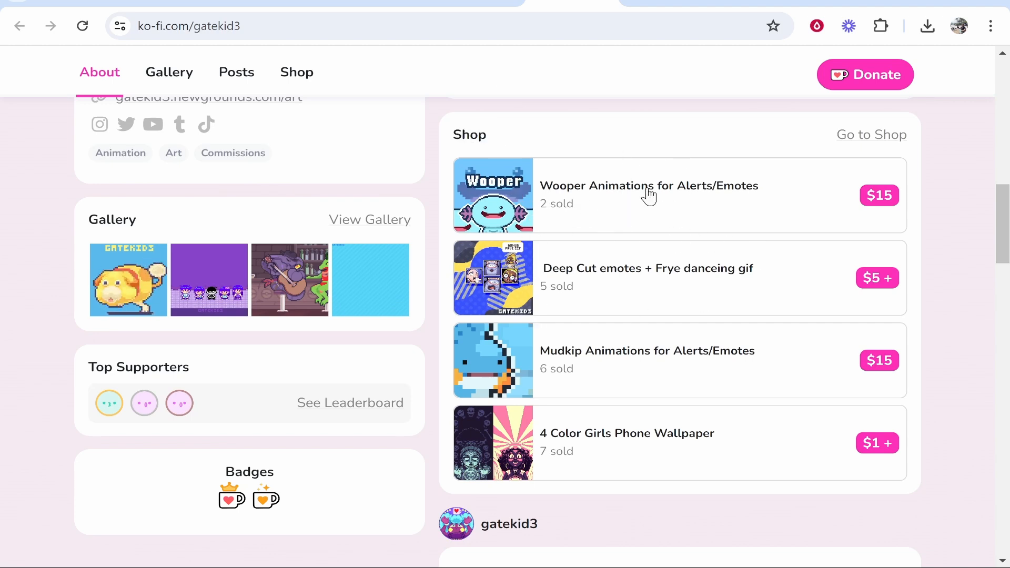
left_click(649, 195)
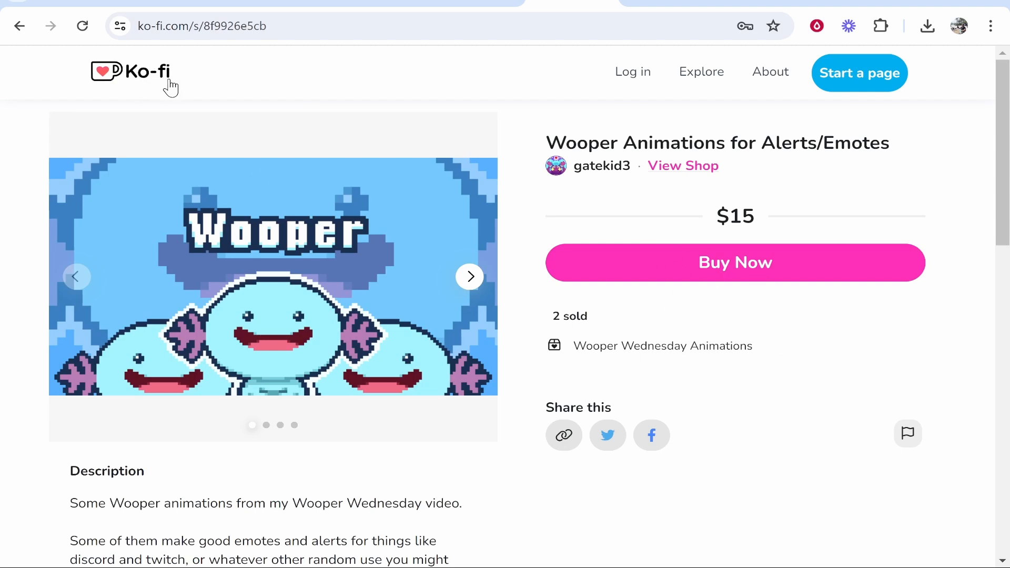
Step: Return to the Ko-fi home page via the logo and browse its creator pitch
left_click(131, 72)
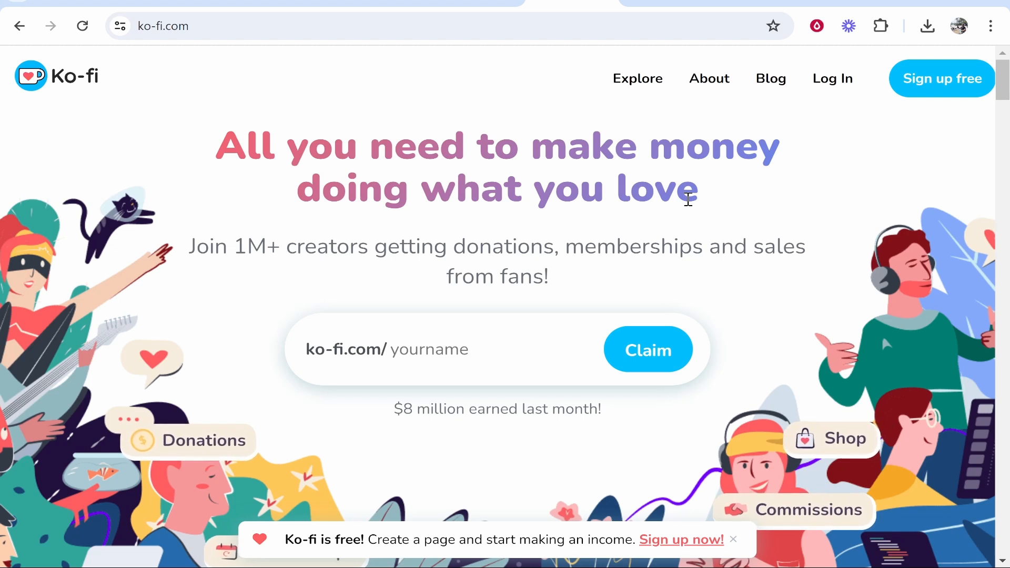
scroll("down", 3)
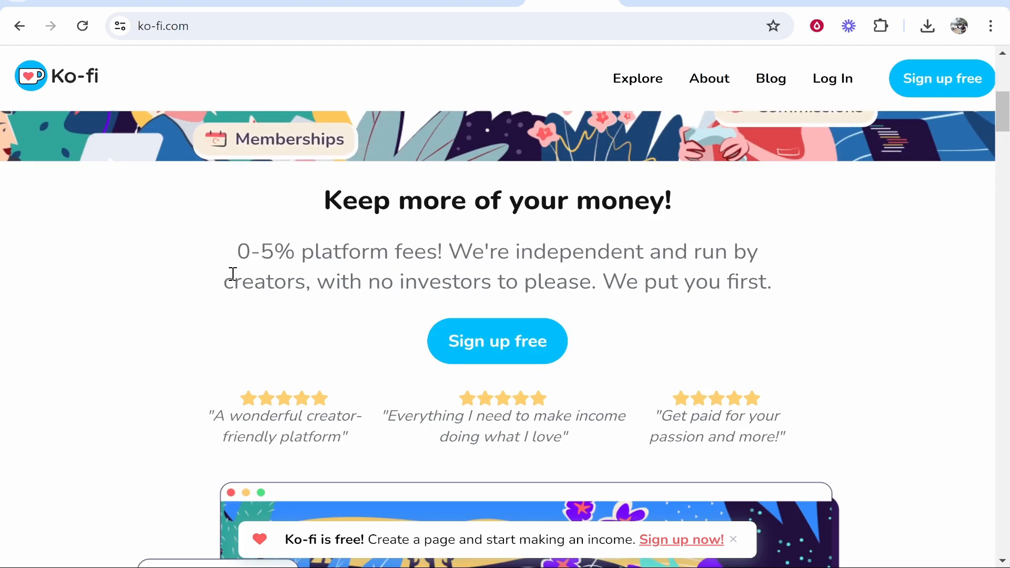
left_click_drag(237, 252, 427, 252)
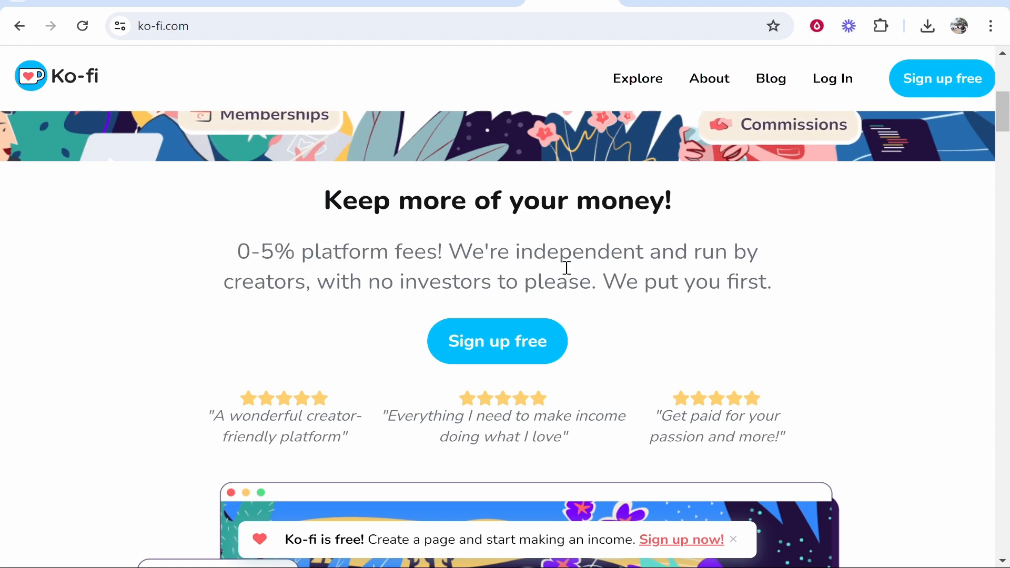
mouse_move(807, 353)
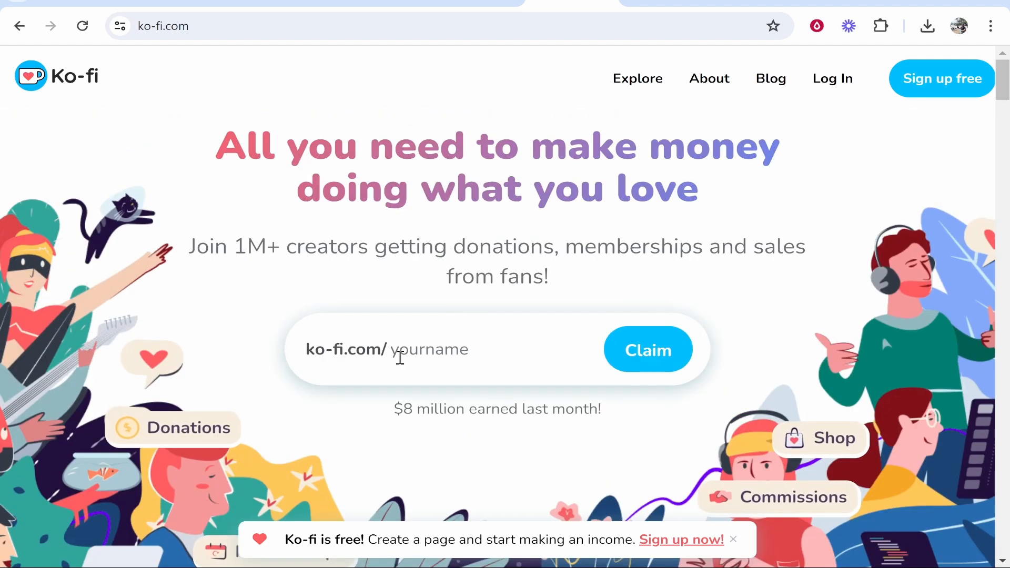
Step: Sign up for a free account, fill the form and create the account
left_click(940, 78)
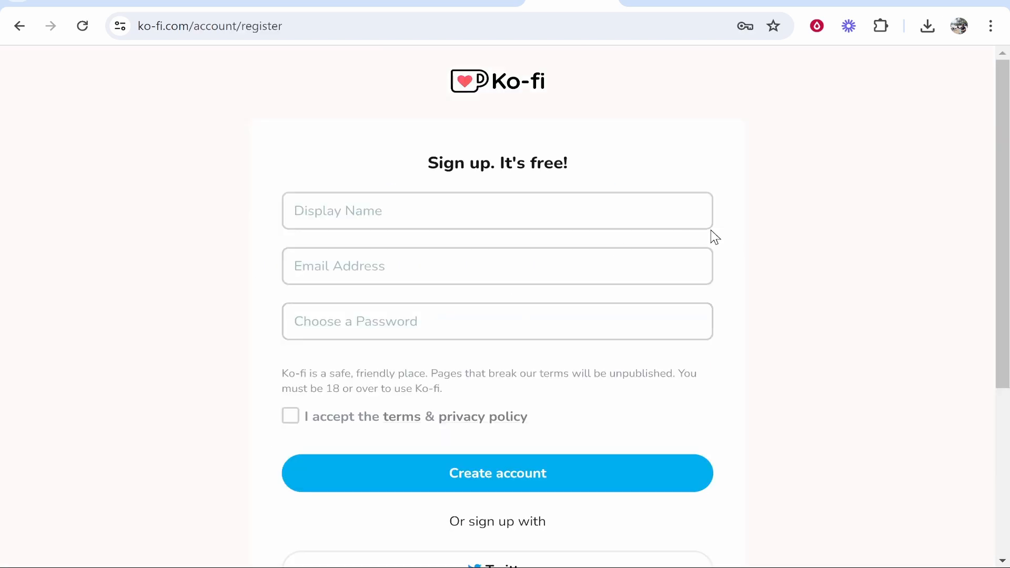
left_click(496, 210)
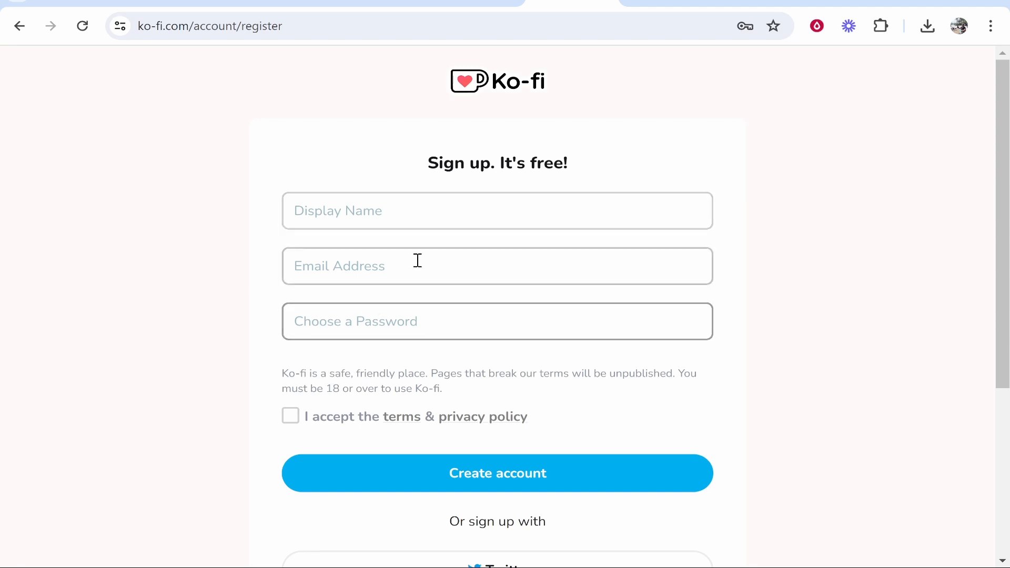
left_click(496, 472)
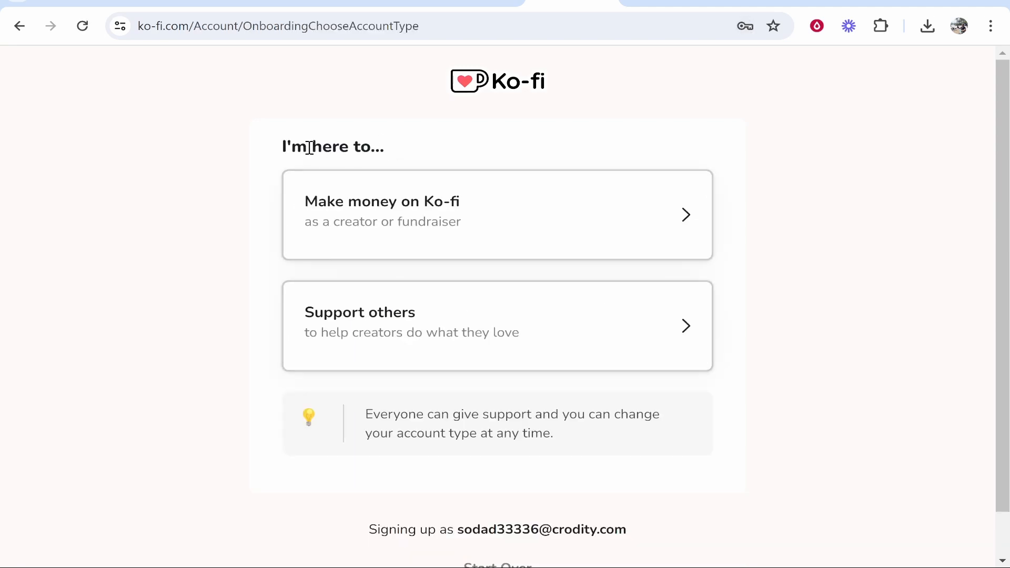
mouse_move(526, 223)
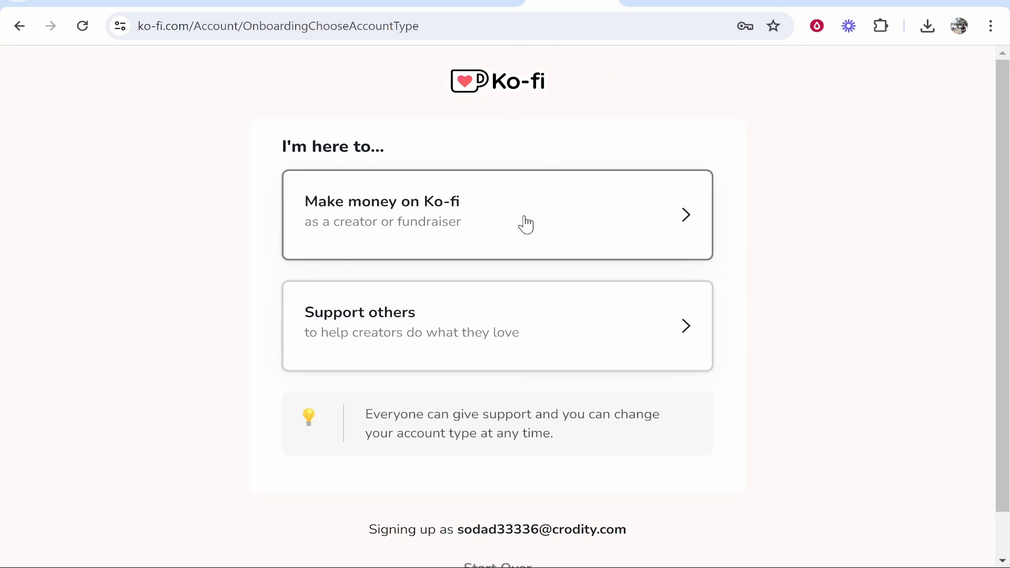
Step: Choose 'Make money on Ko-fi' with only 'Sell products (physical or digital)' ticked
left_click(497, 215)
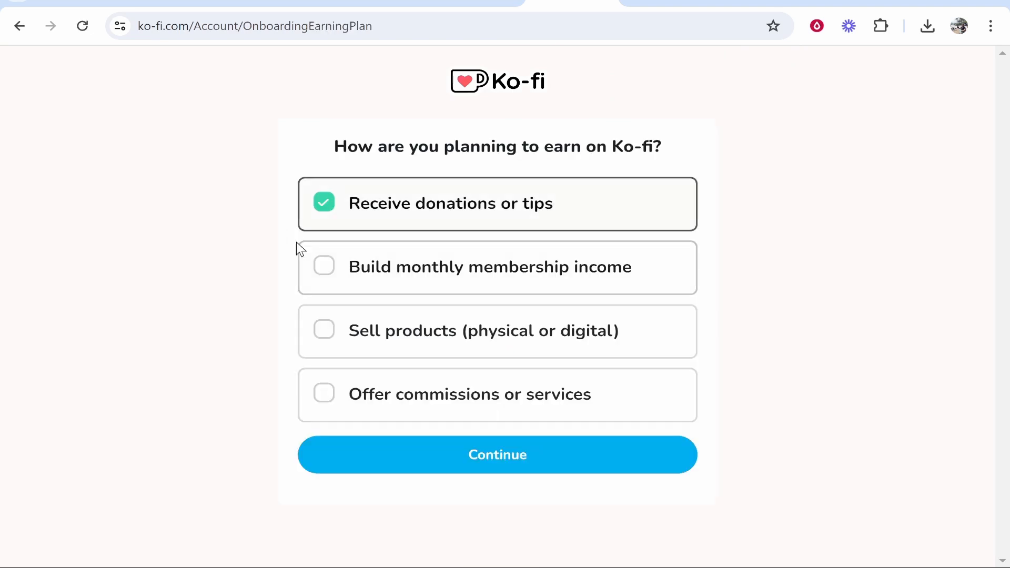
left_click(323, 331)
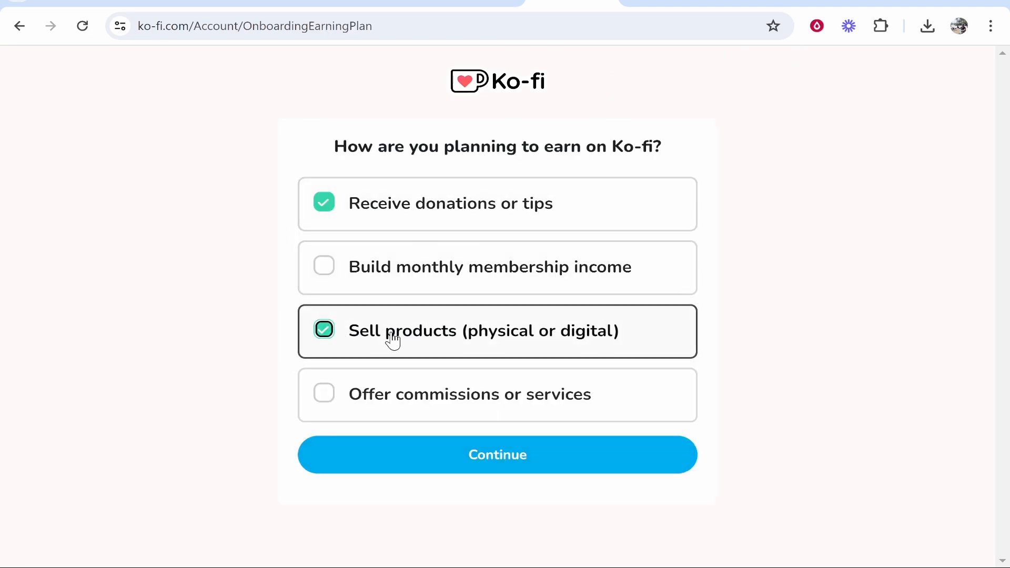
left_click(323, 202)
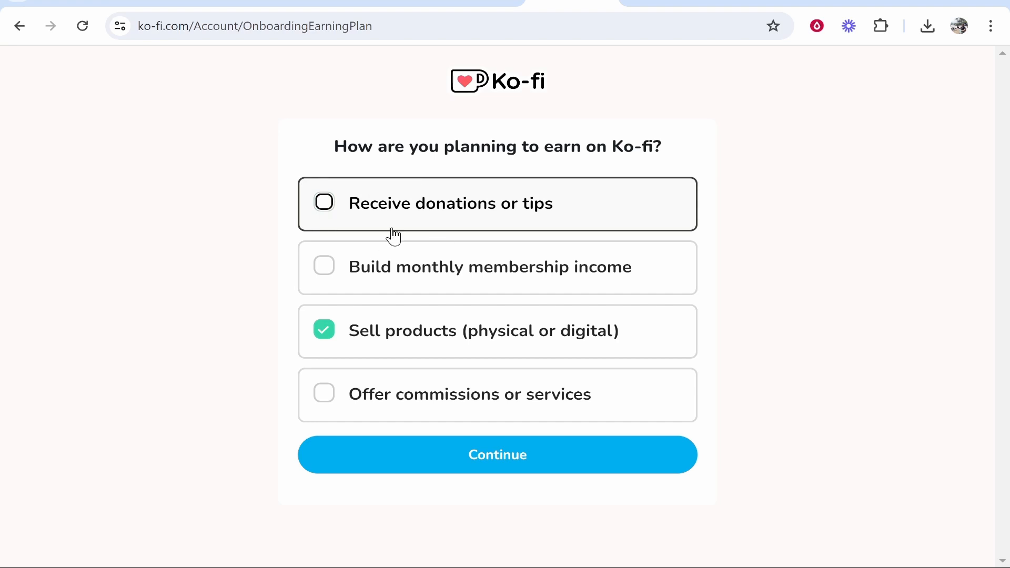
mouse_move(319, 414)
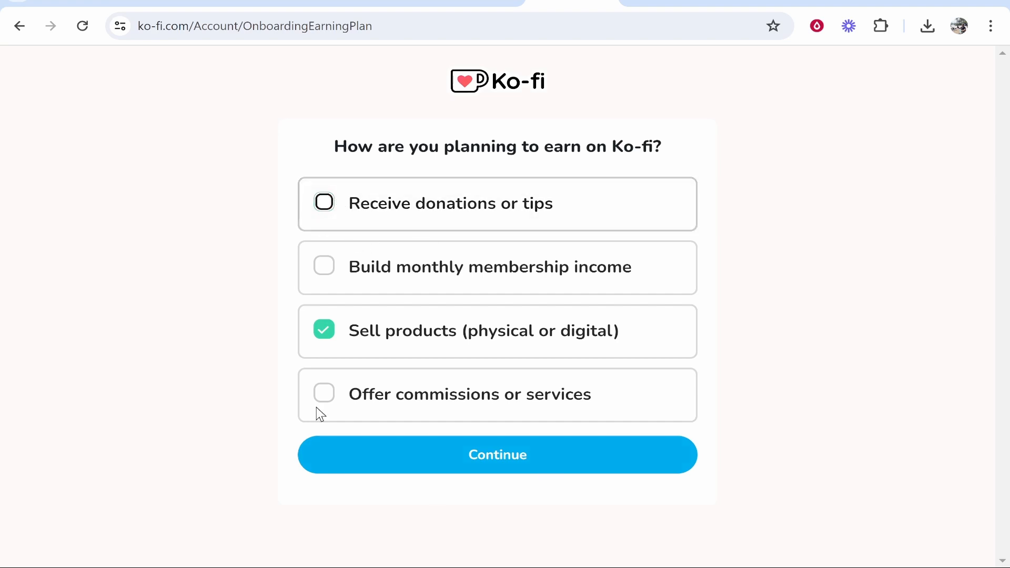
mouse_move(339, 291)
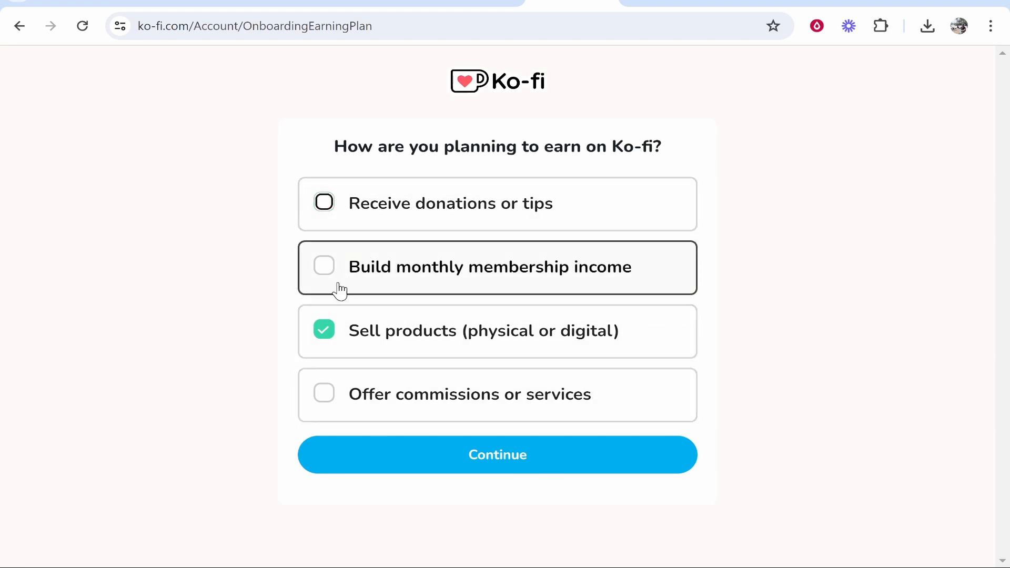
mouse_move(465, 340)
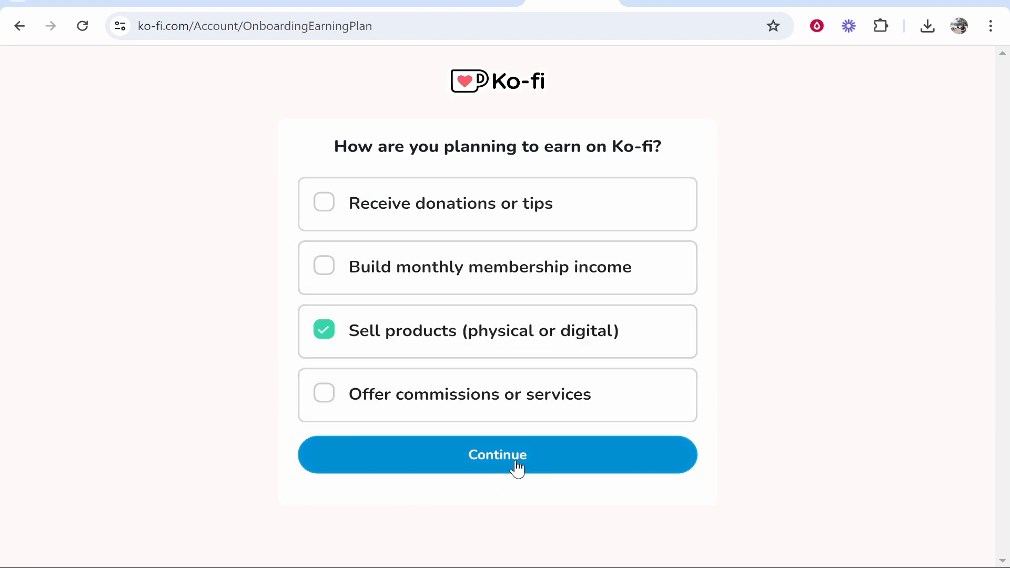
Step: Confirm the earning plan, accept the suggested username and keep the default profile picture
left_click(497, 455)
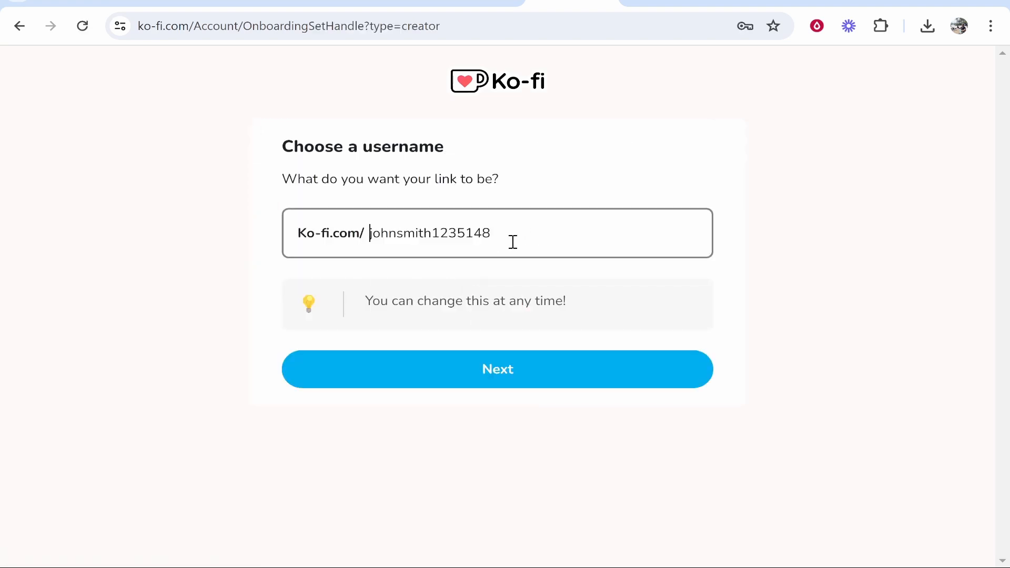
left_click_drag(364, 301, 451, 301)
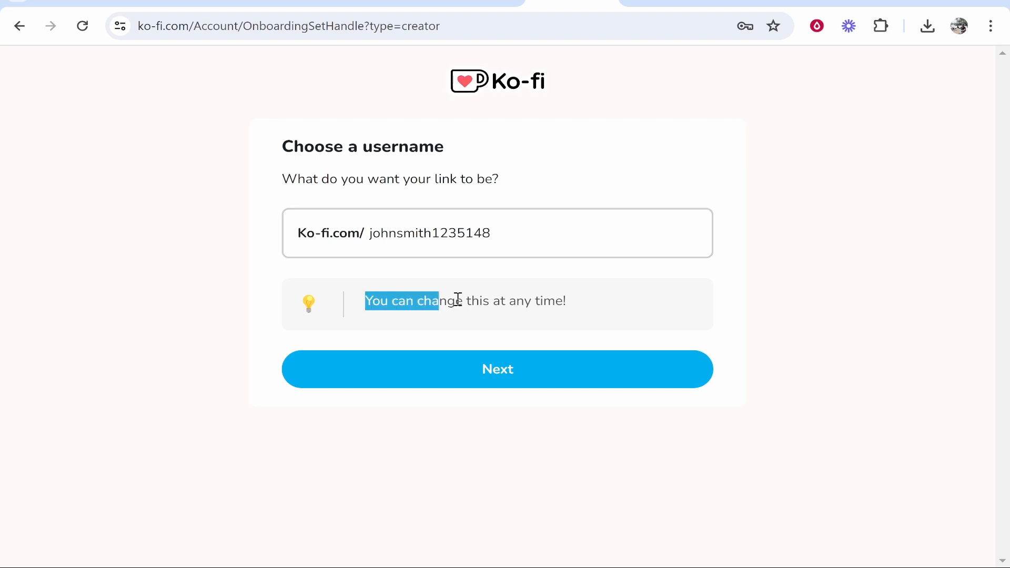
left_click(509, 234)
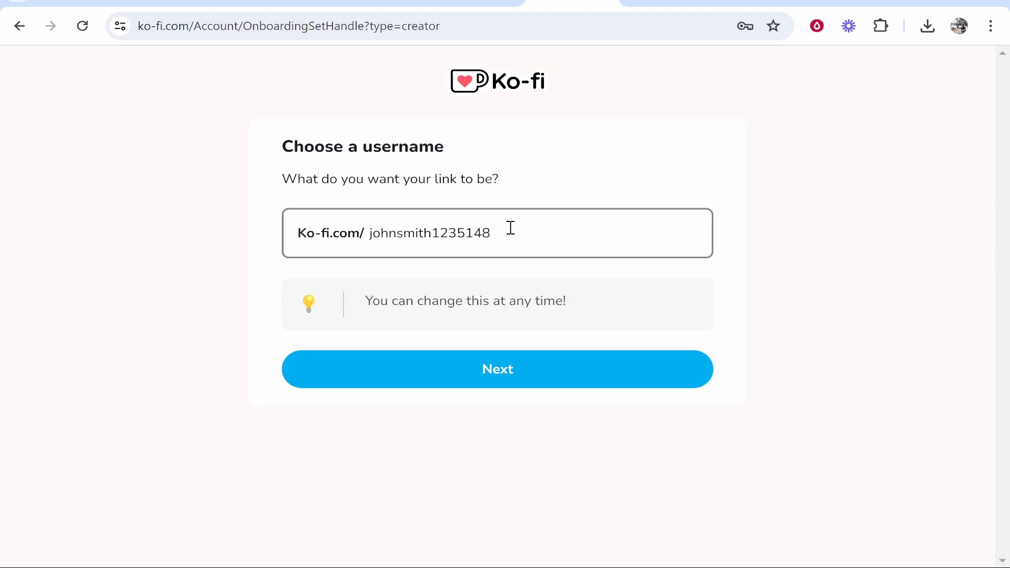
left_click(498, 369)
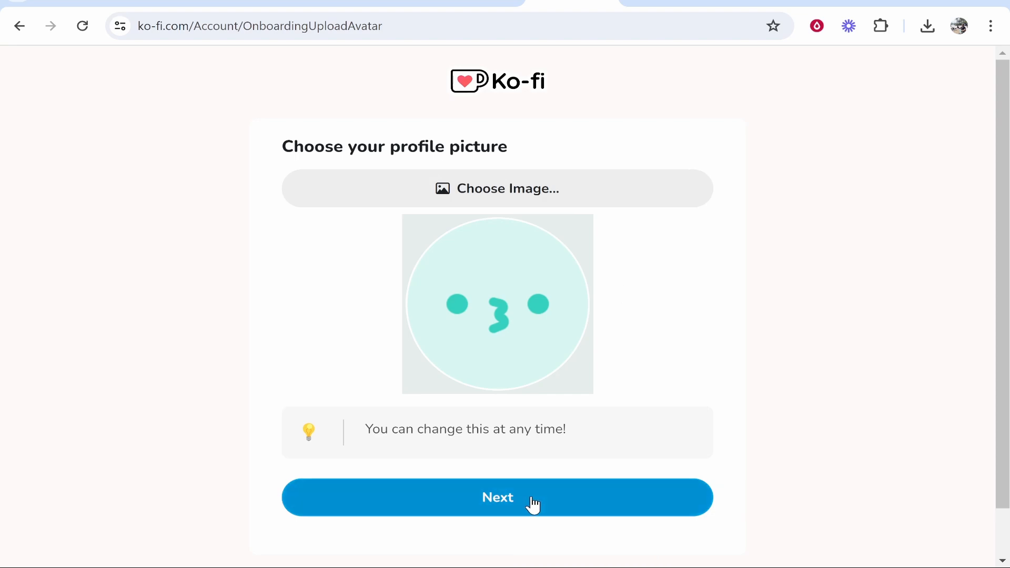
left_click(497, 497)
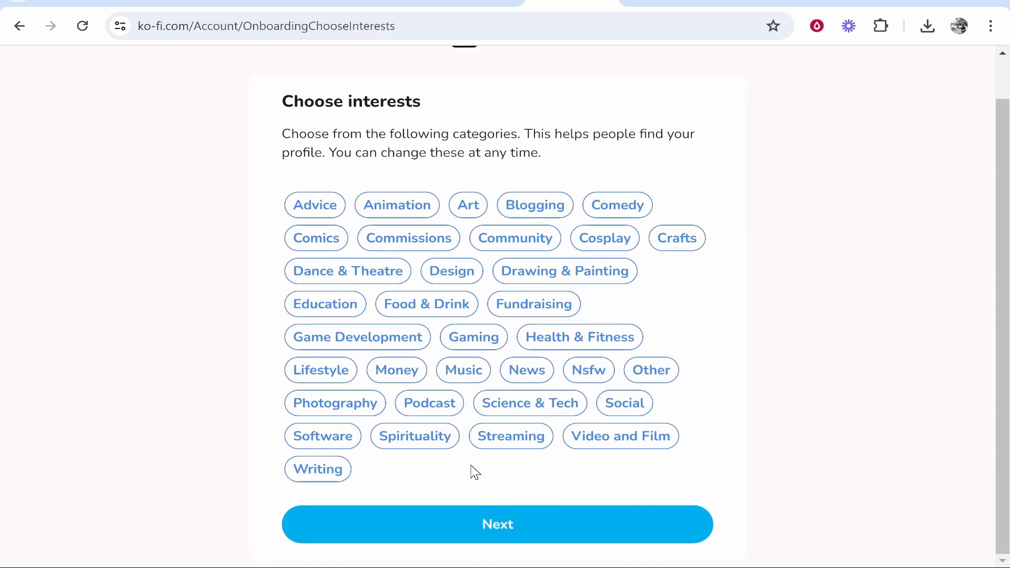
Step: Enter a short bio about a quick tutorial video and submit the About You step
left_click(497, 523)
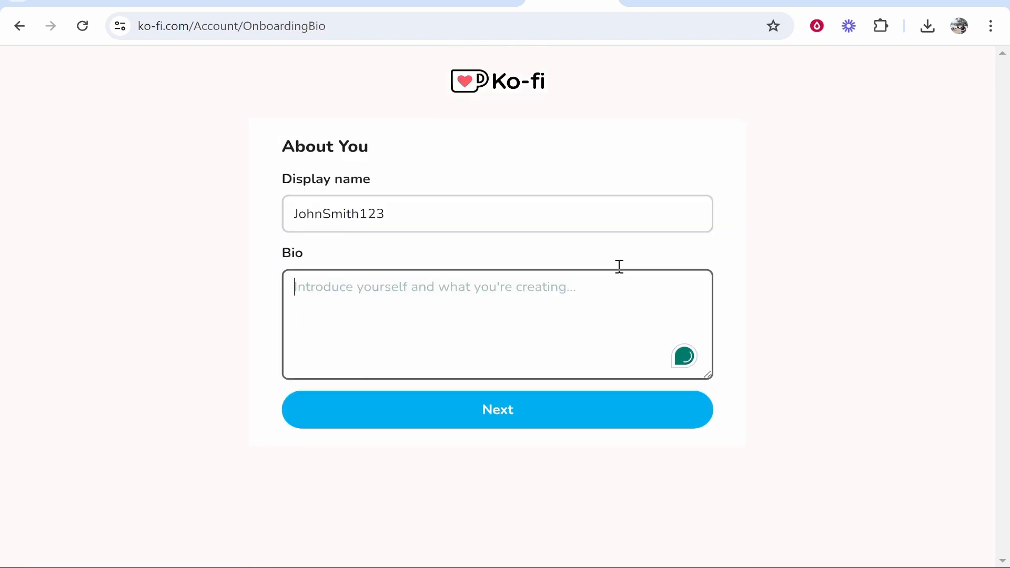
left_click(498, 409)
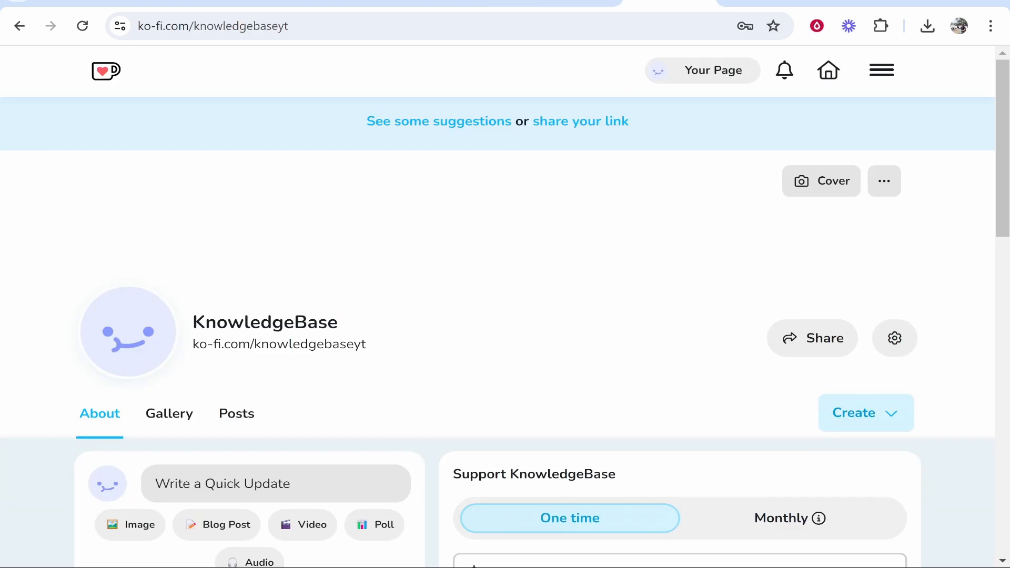
scroll("down", 3)
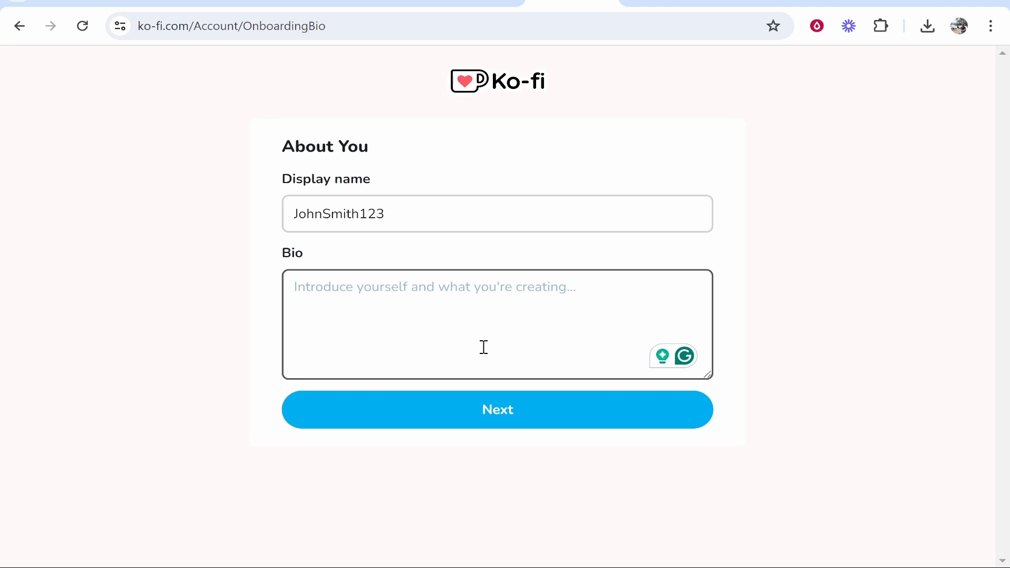
left_click(498, 409)
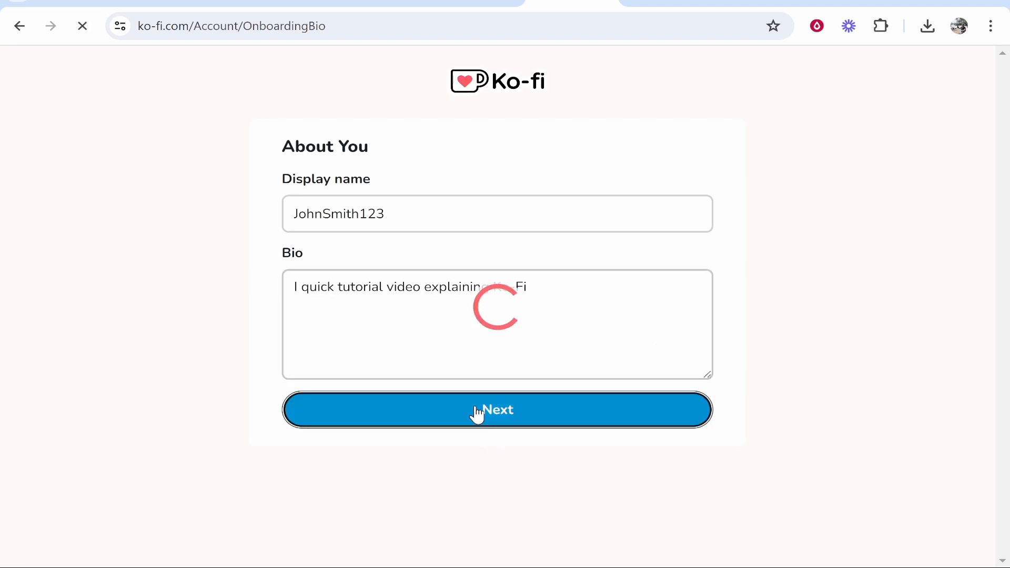
left_click(496, 411)
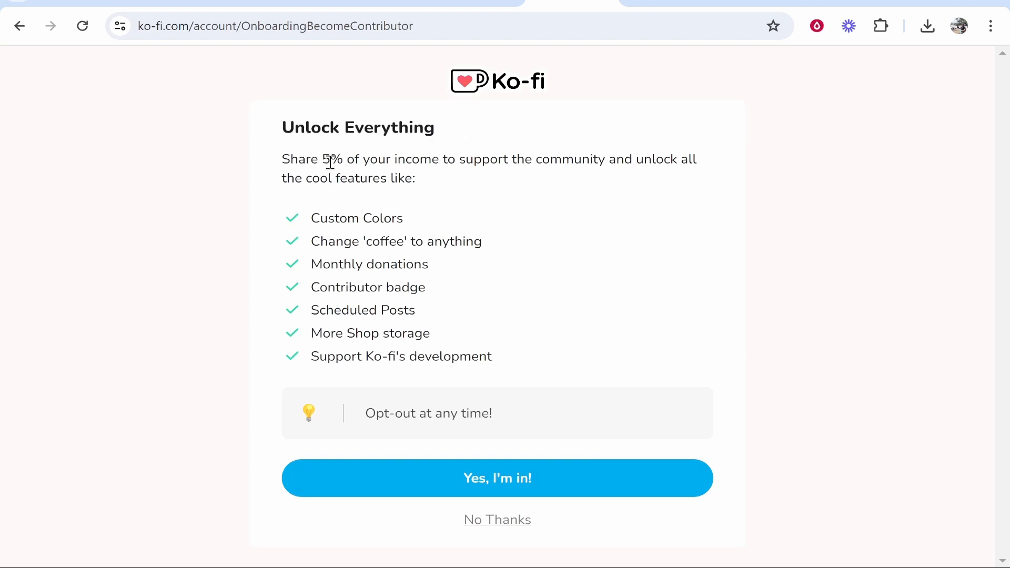
mouse_move(294, 216)
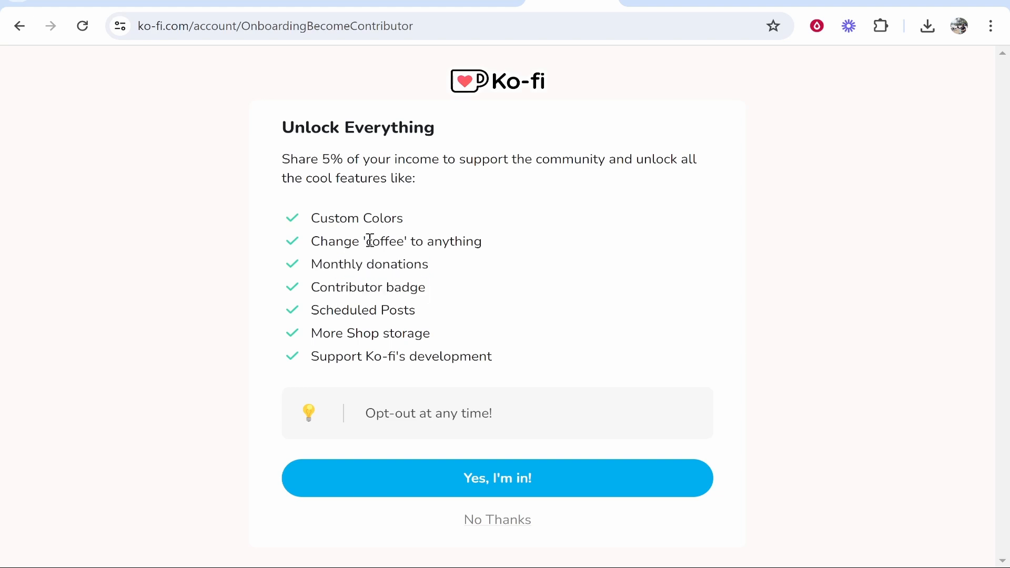
double_click(383, 241)
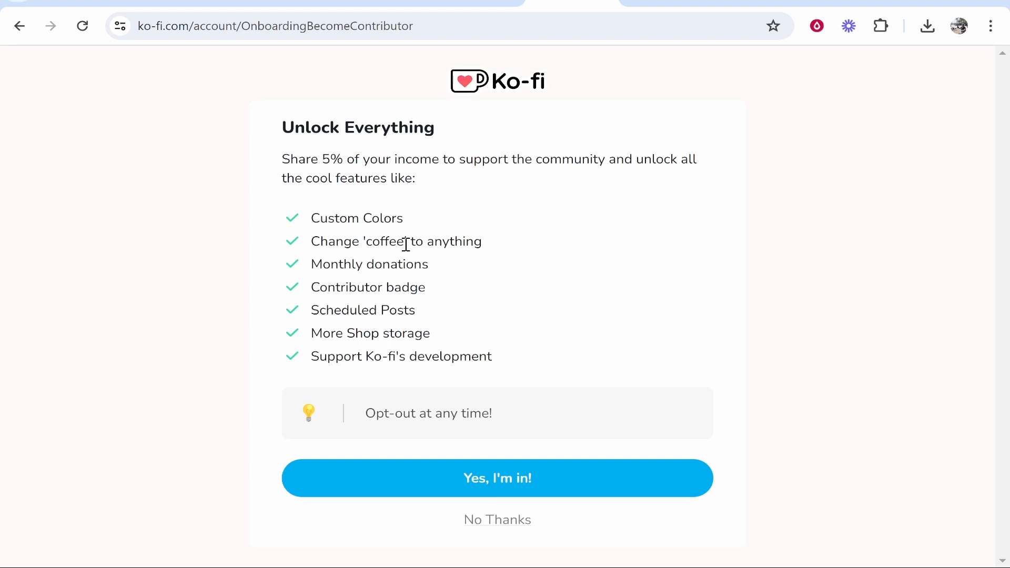
mouse_move(370, 240)
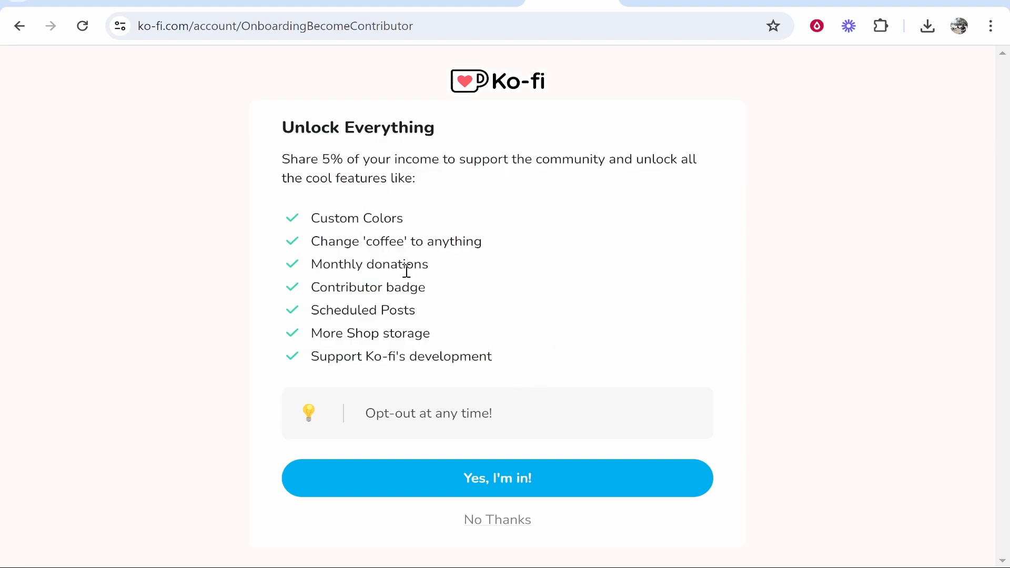
double_click(361, 309)
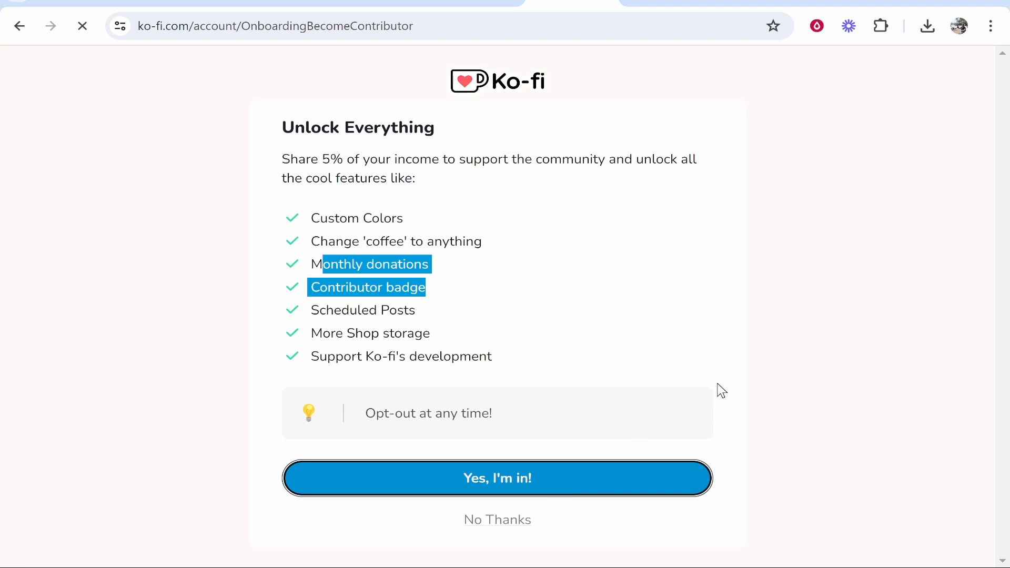
left_click(495, 477)
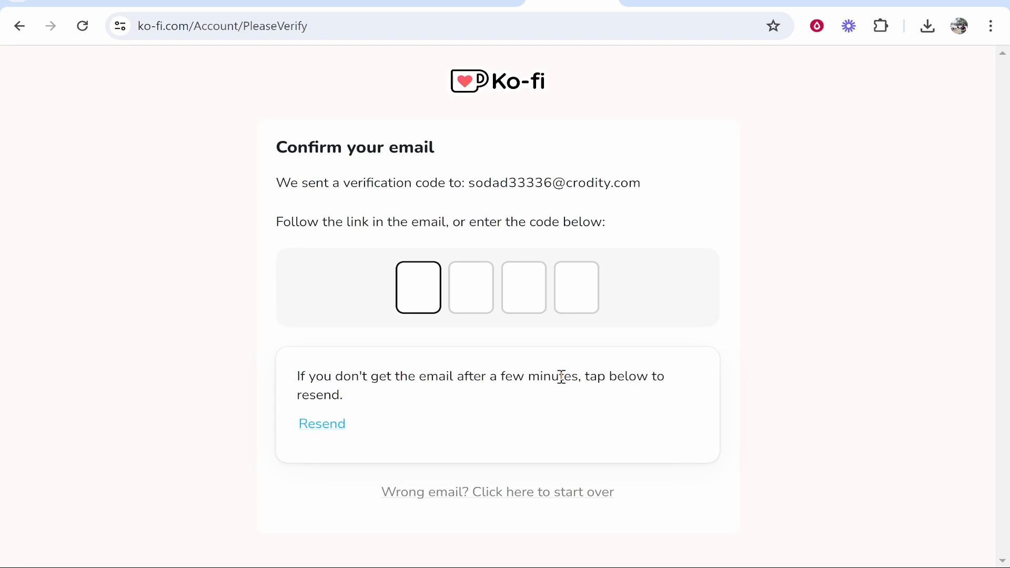
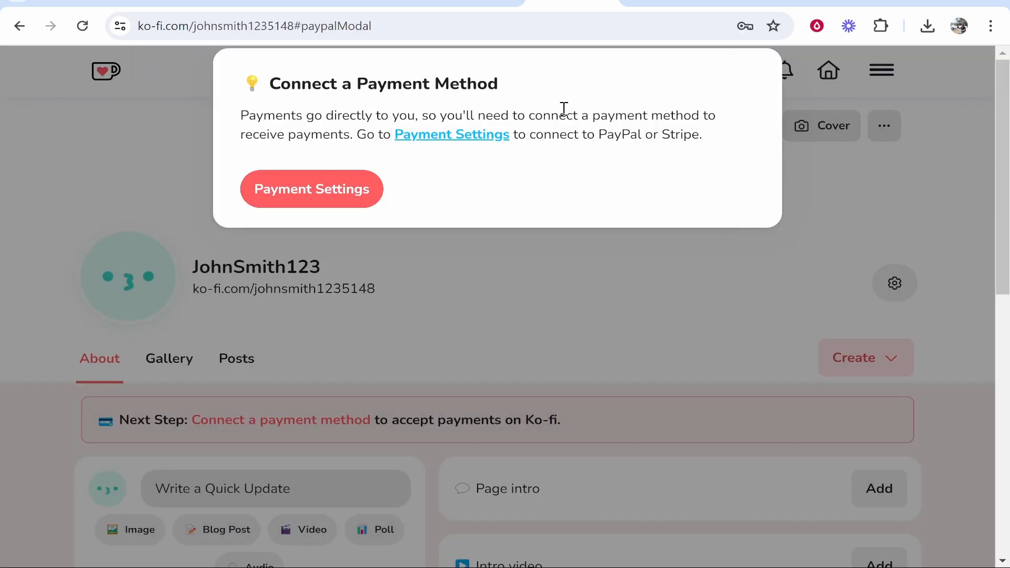
Step: Open Payment Settings and review the unconnected PayPal and Stripe methods
left_click(312, 188)
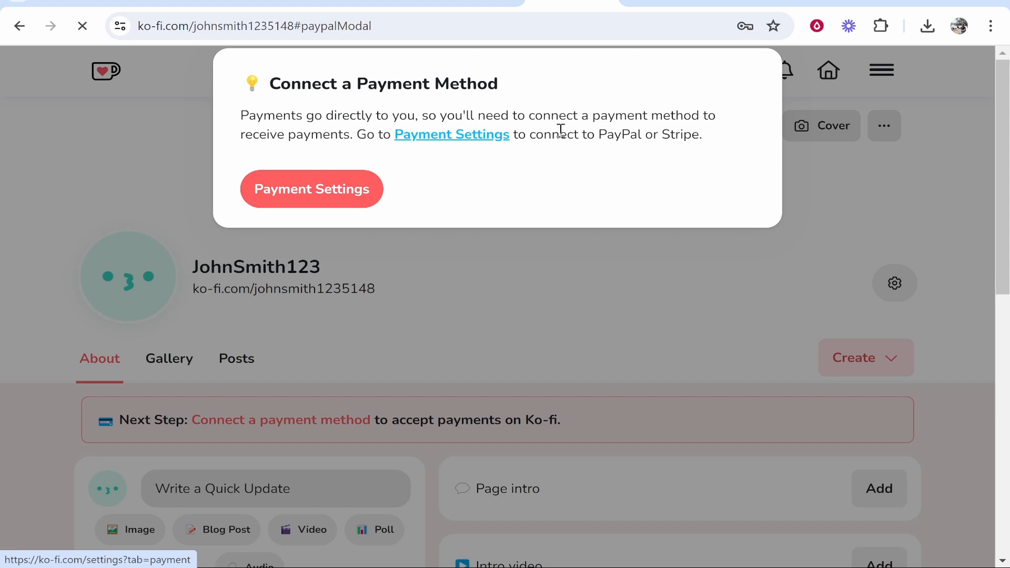
left_click(312, 188)
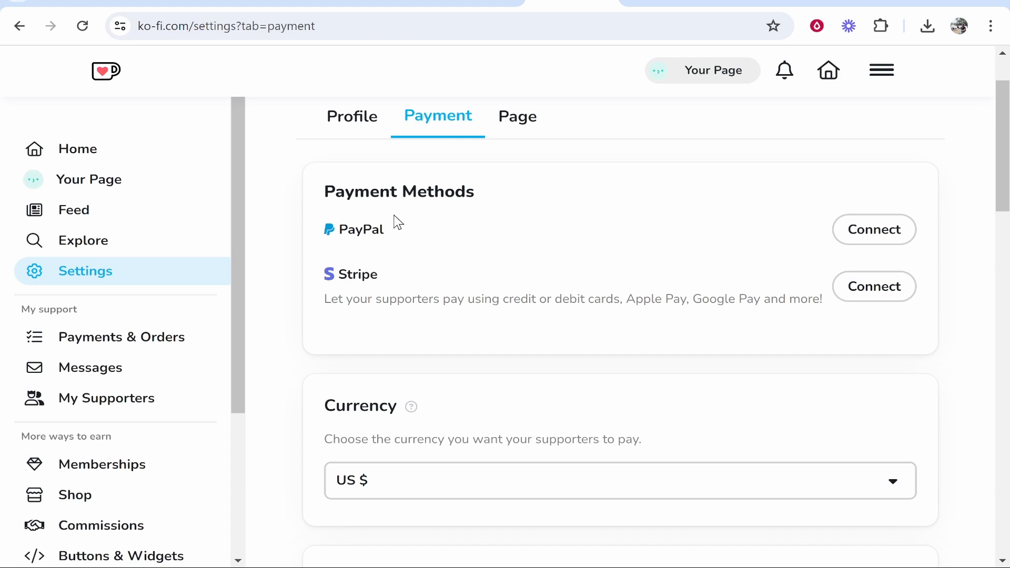
mouse_move(454, 226)
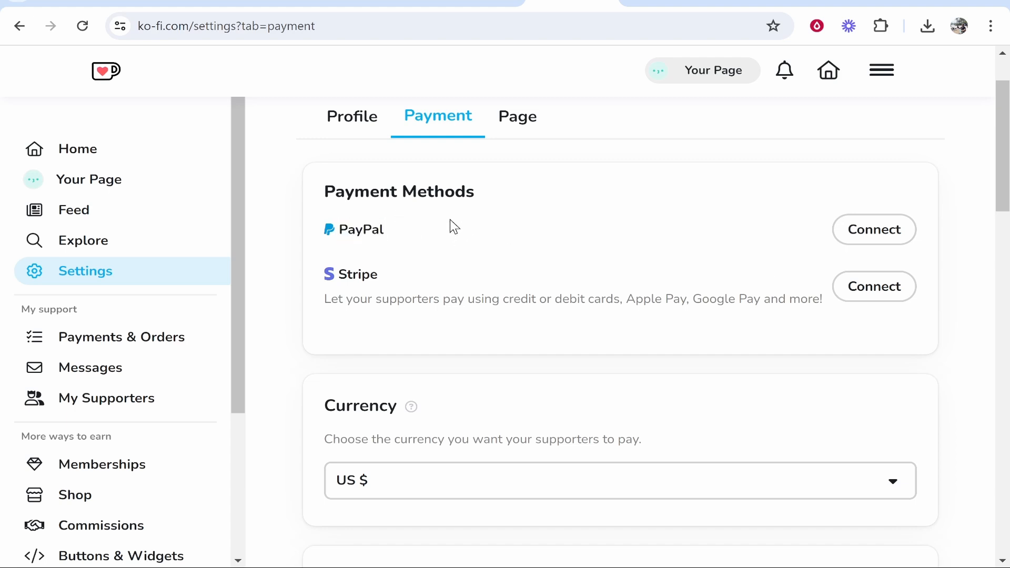
mouse_move(519, 283)
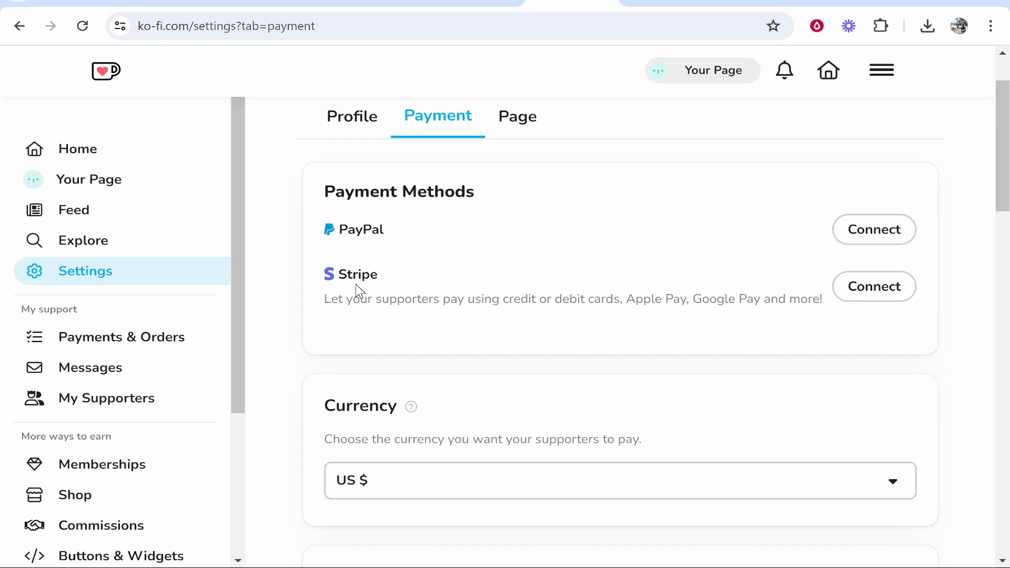
left_click_drag(468, 297, 582, 298)
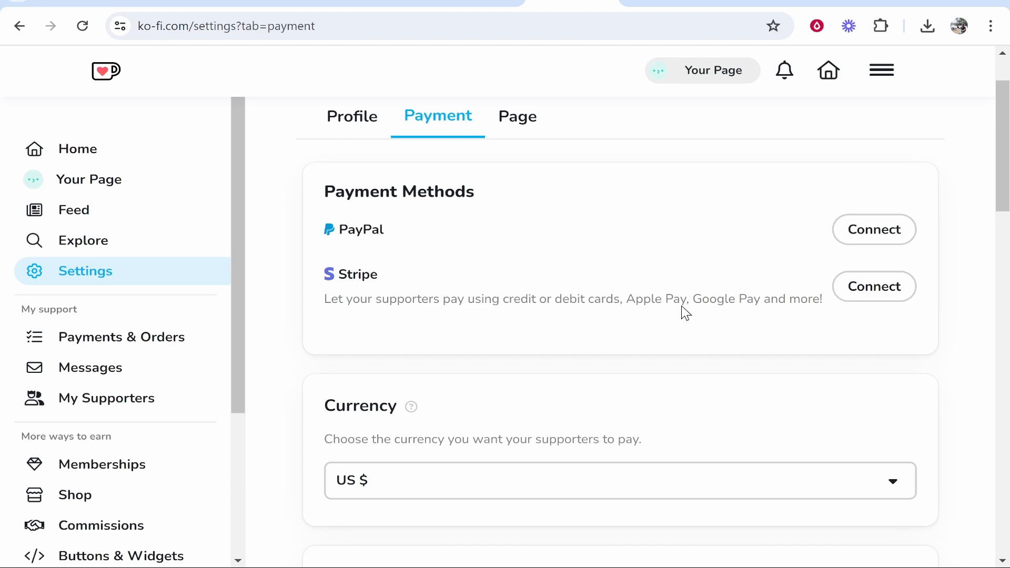
double_click(359, 275)
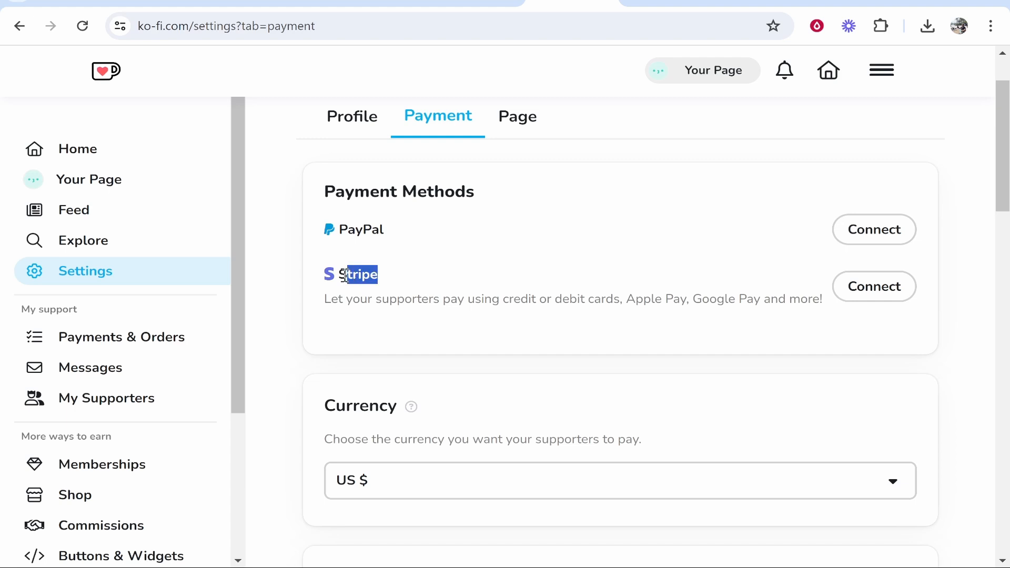
double_click(353, 229)
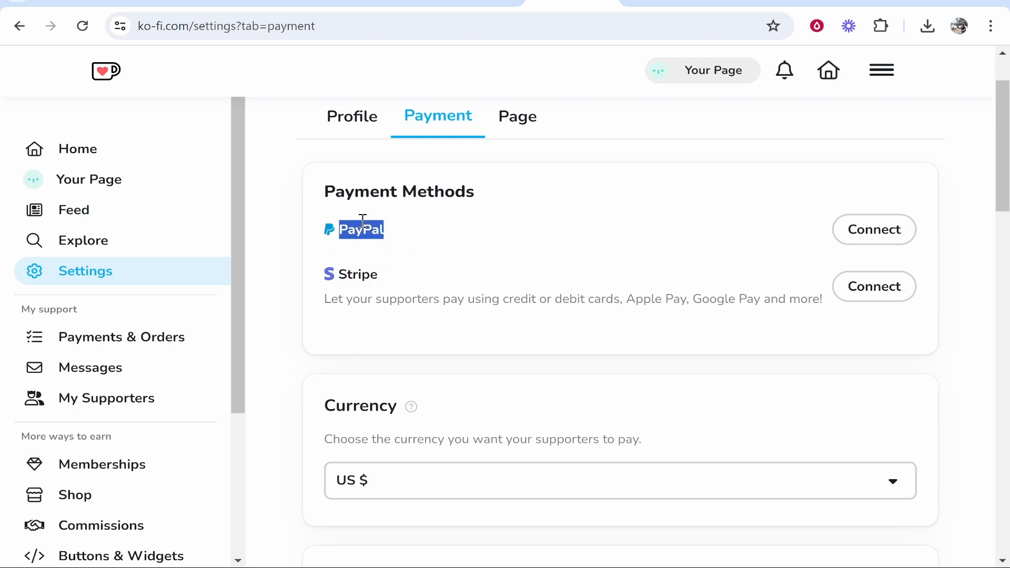
mouse_move(610, 254)
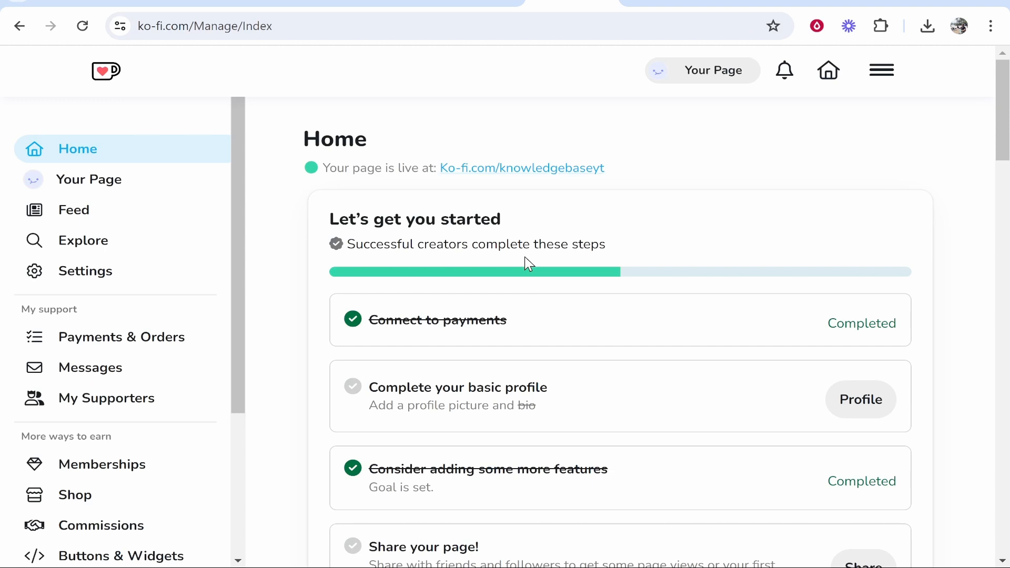
Step: View the public KnowledgeBase creator page with its $5 donation panel and $100 goal
left_click(90, 178)
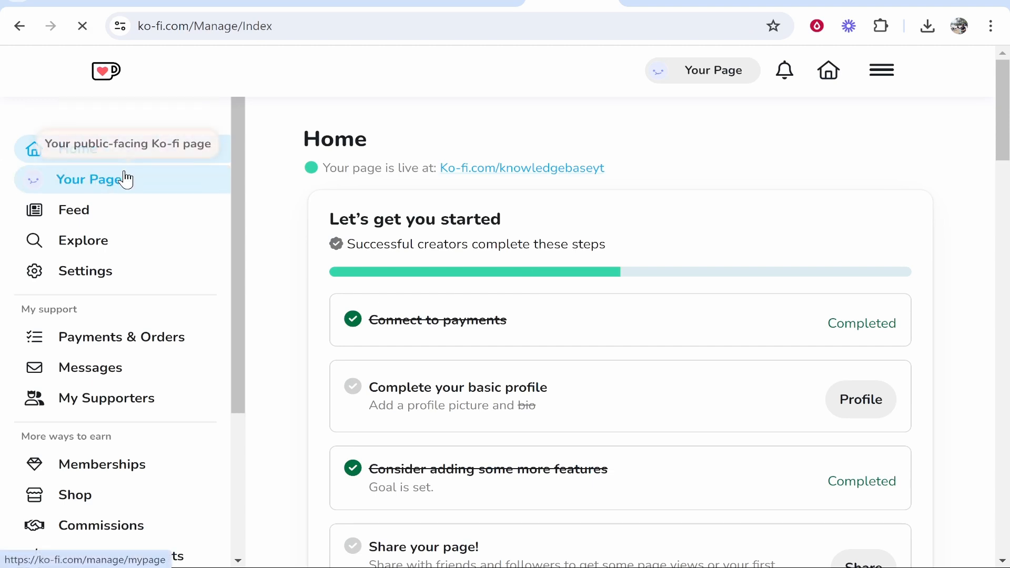
left_click(93, 179)
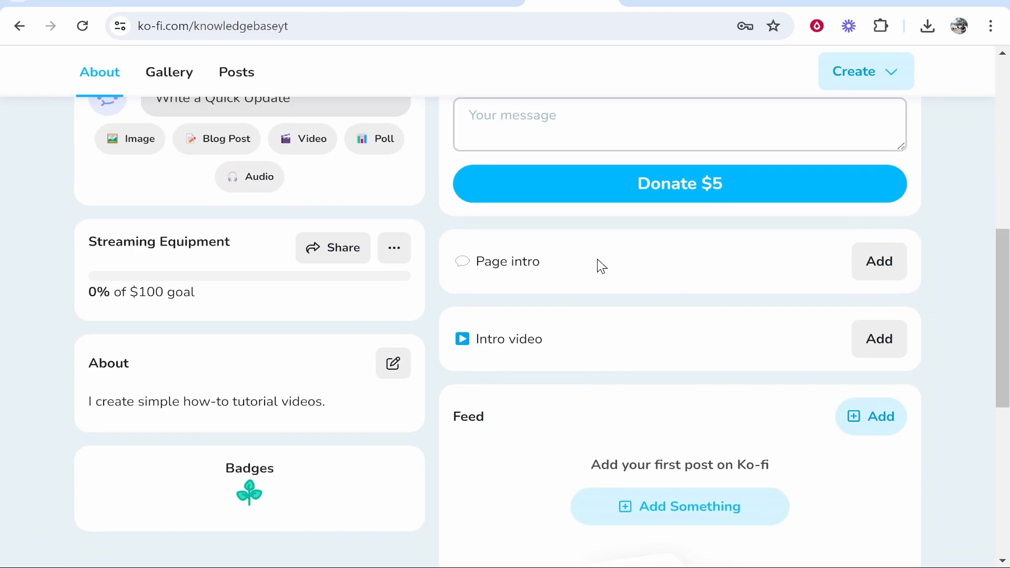
scroll("down", 3)
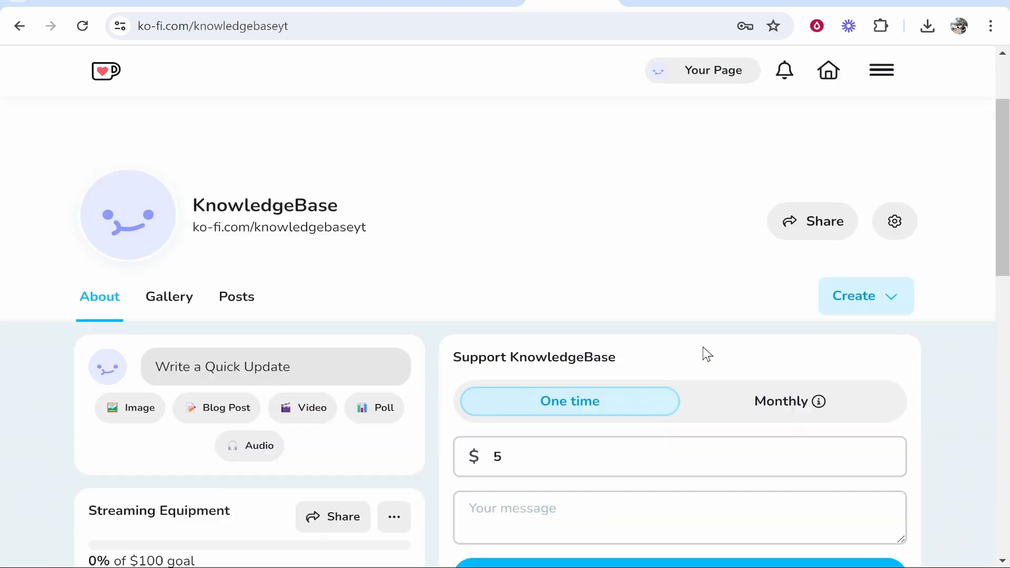
scroll("down", 3)
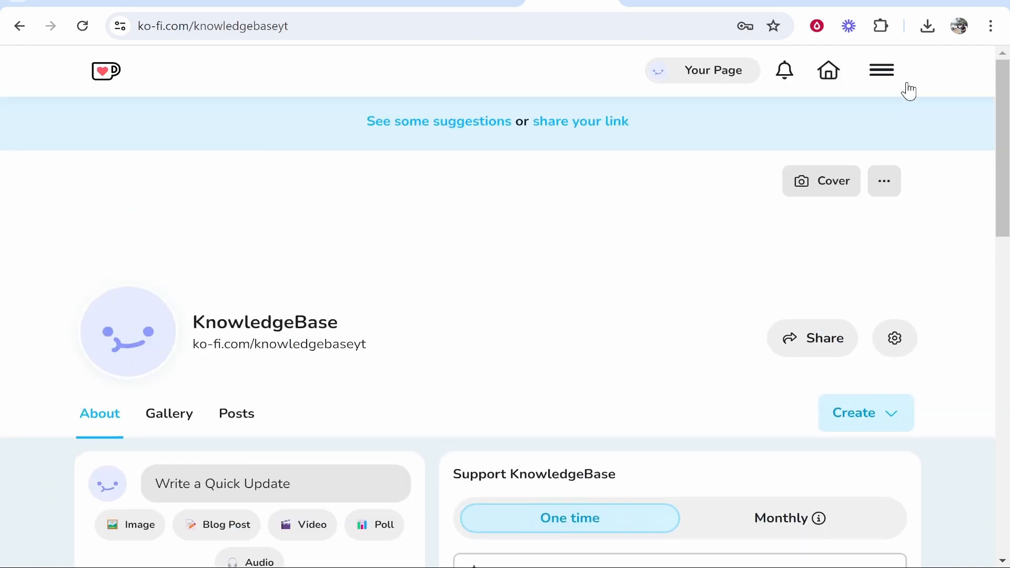
Step: Bring up the hamburger side menu listing account pages including Shop
left_click(881, 71)
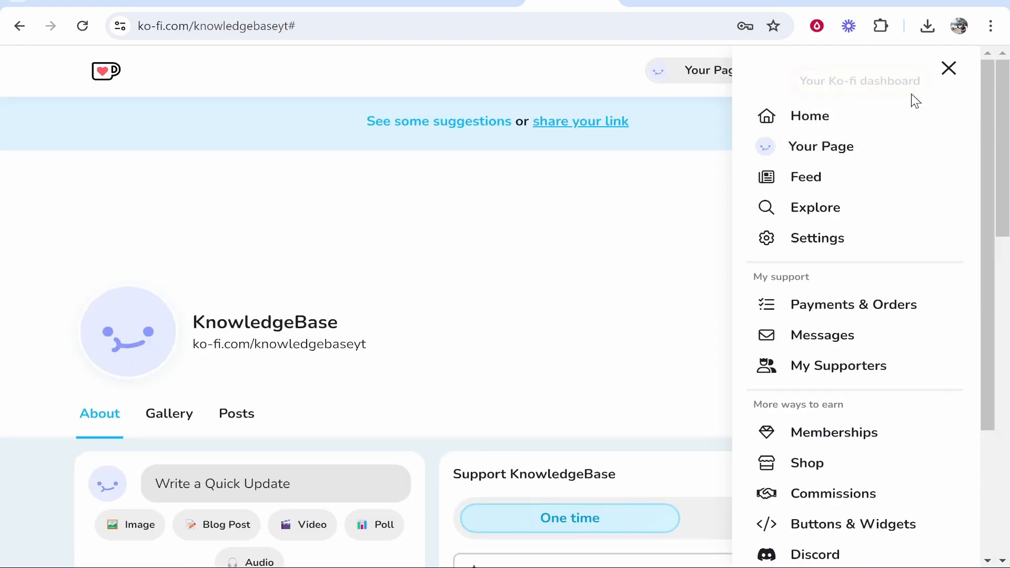
scroll("down", 3)
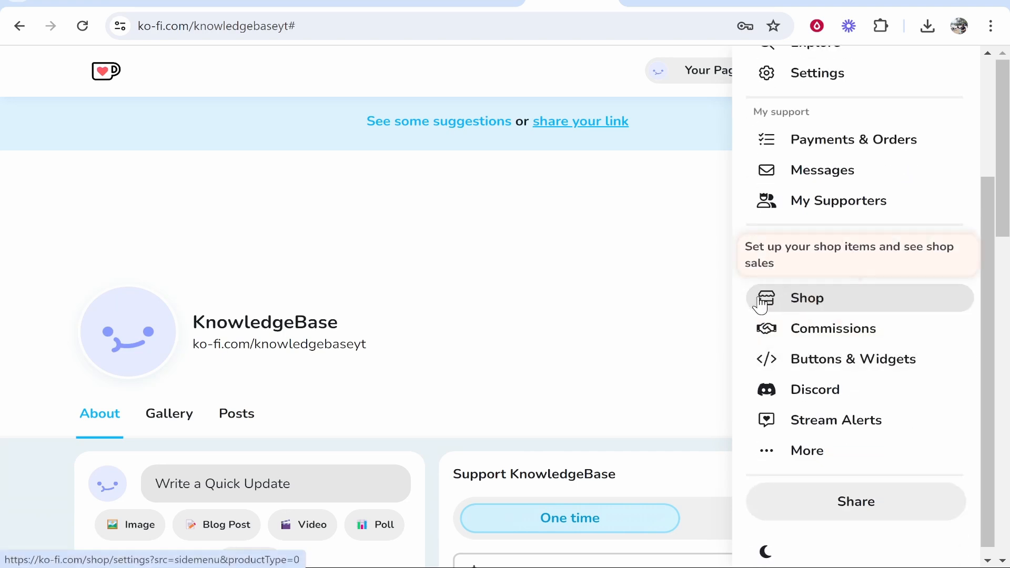
left_click(806, 298)
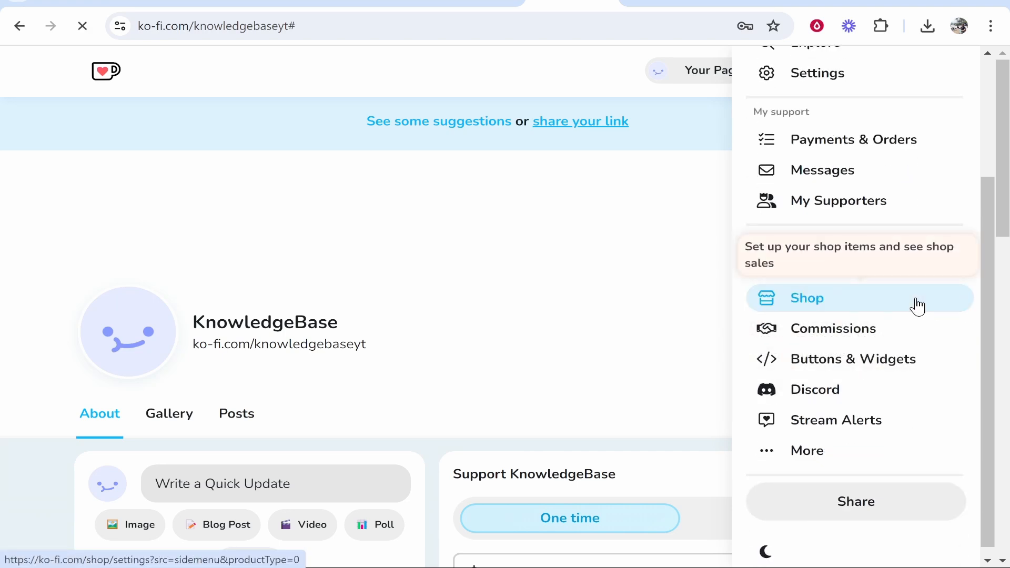
Step: Go to the Shop page and start adding the first product
left_click(807, 298)
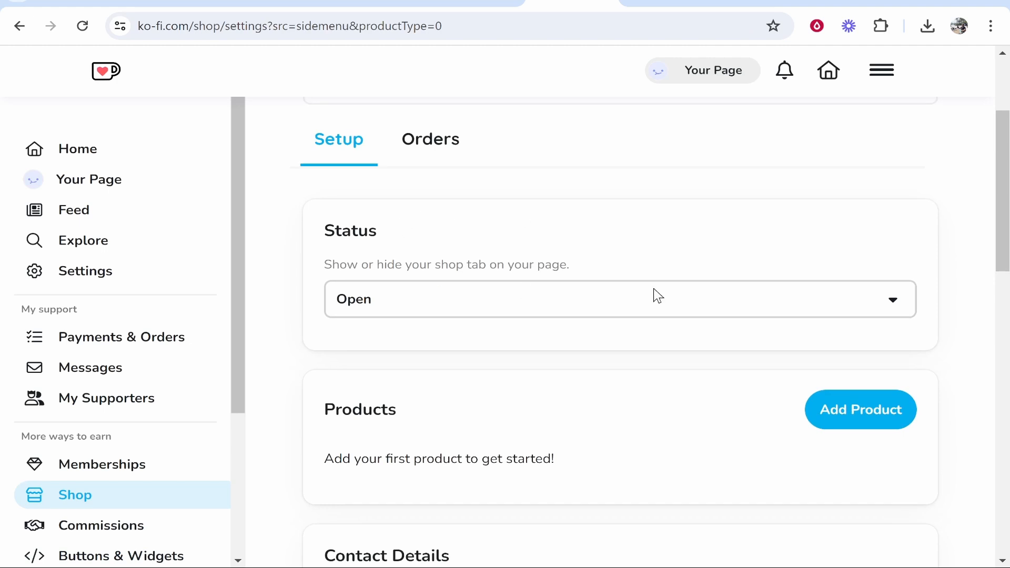
mouse_move(327, 288)
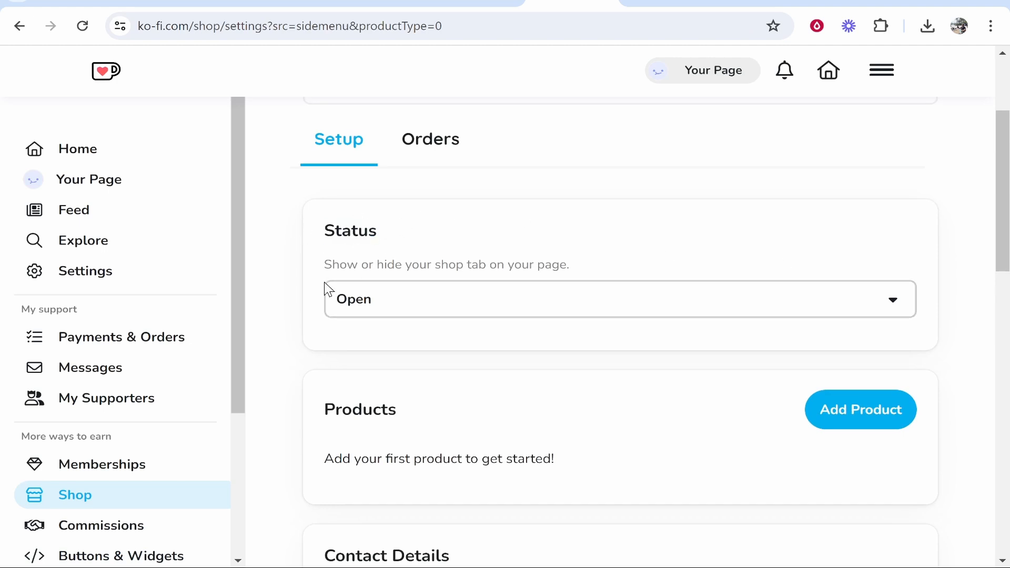
scroll("down", 3)
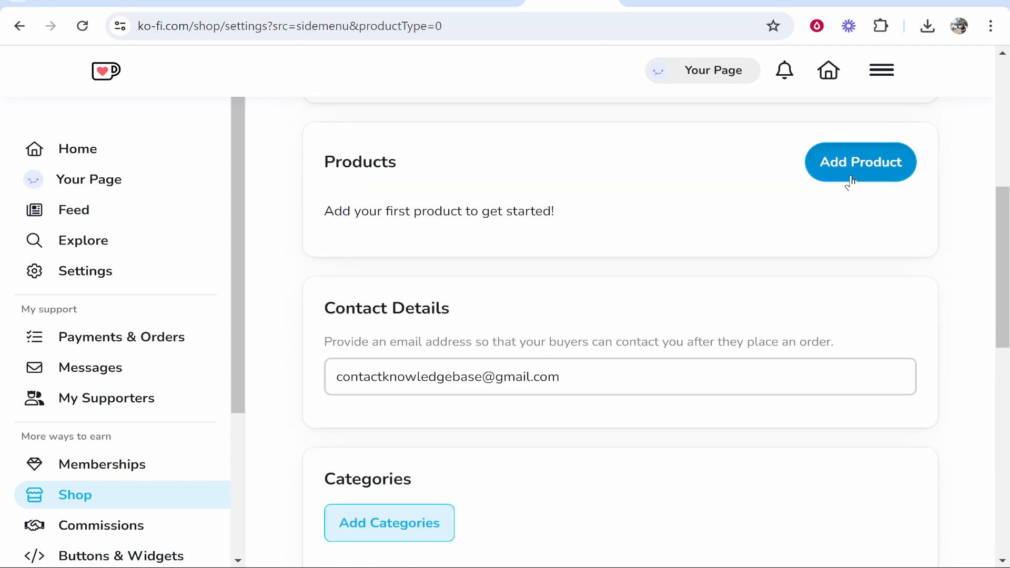
left_click(859, 162)
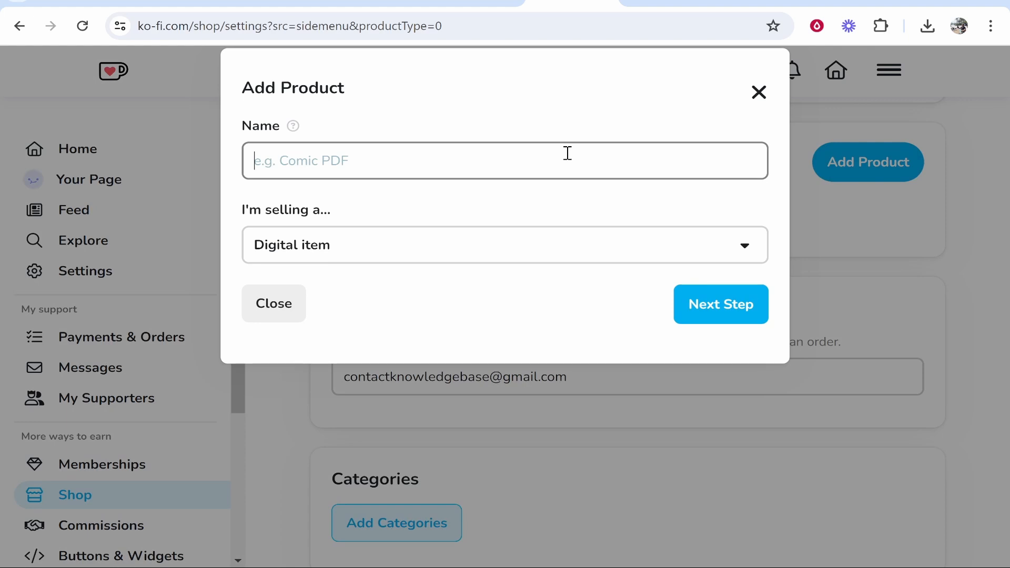
Step: Name the product 'YouTube Thumbnail Template', keep Digital item and continue to the full form
type("YouT")
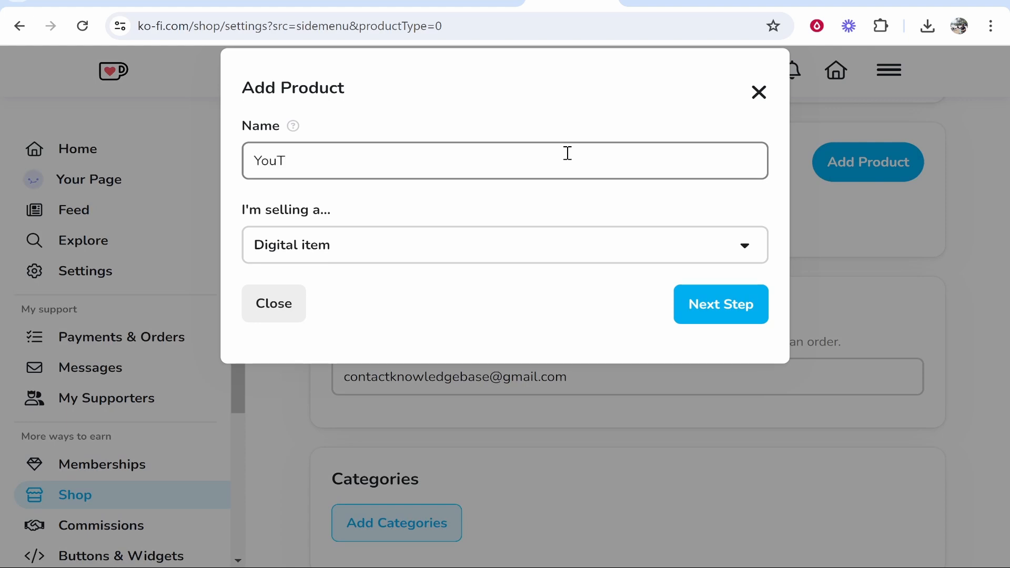
left_click(504, 245)
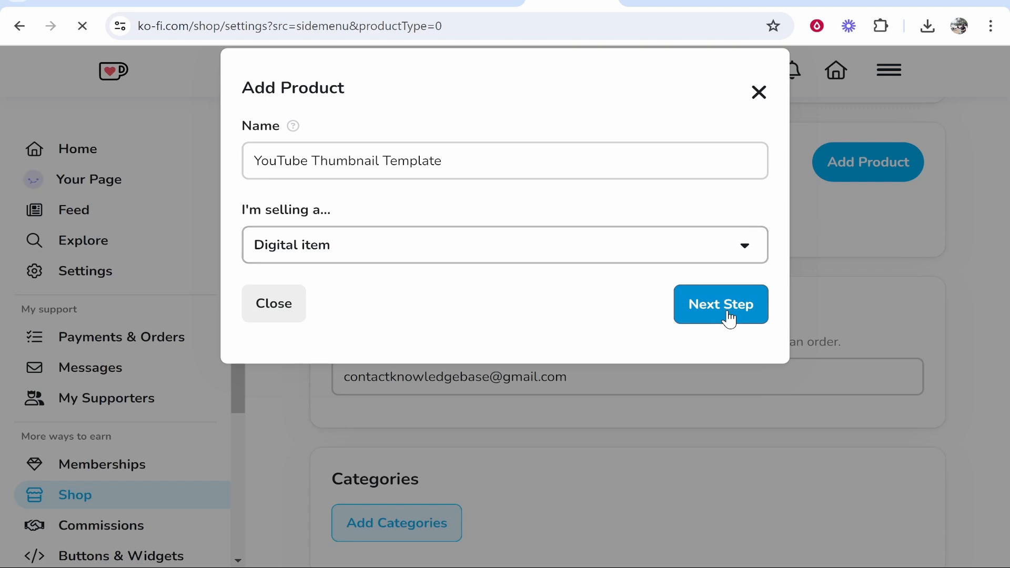
left_click(720, 304)
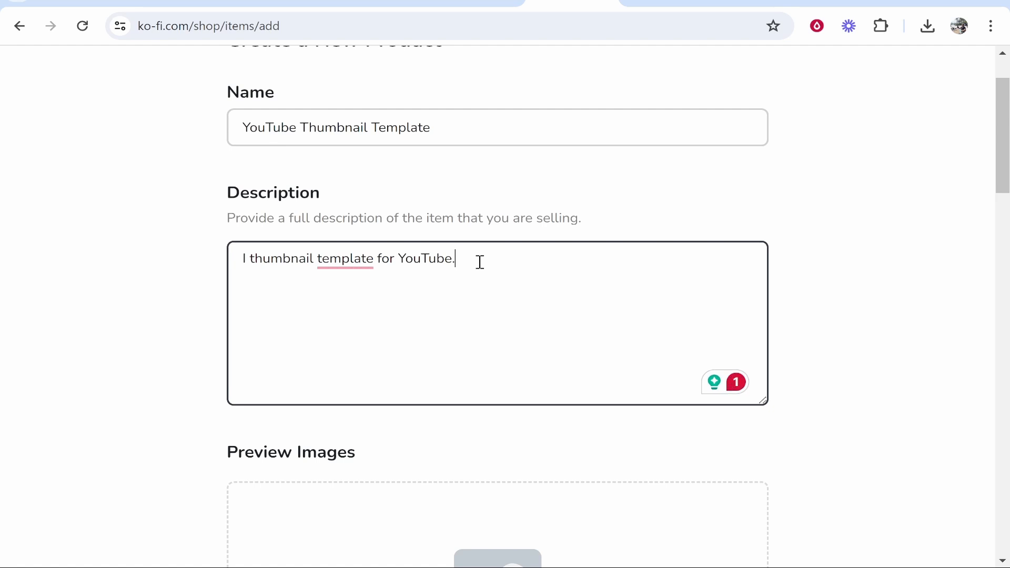
Step: Fill the description and set the summary to 'A YouTube Thumbnail Template'
triple_click(348, 258)
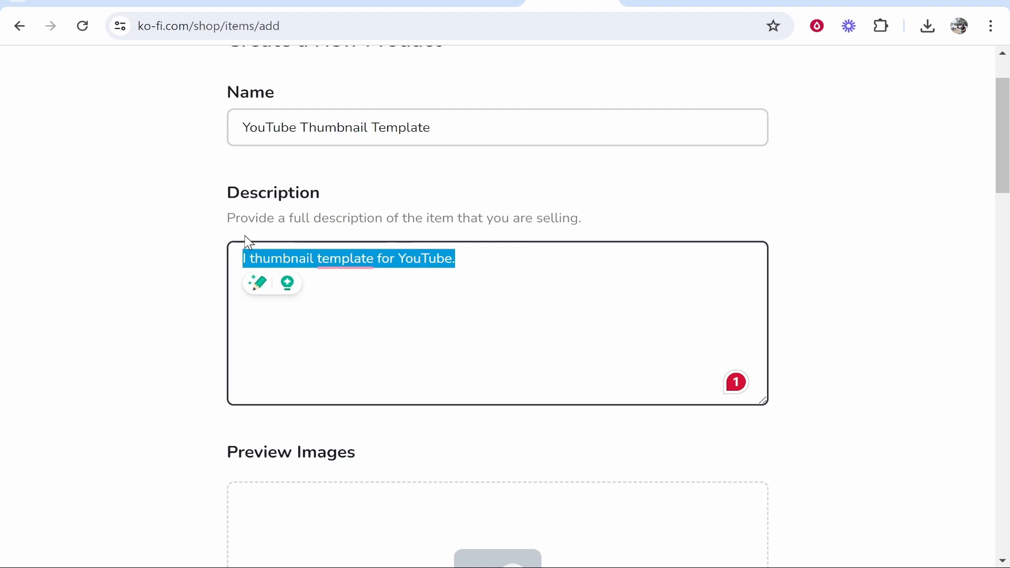
scroll("down", 3)
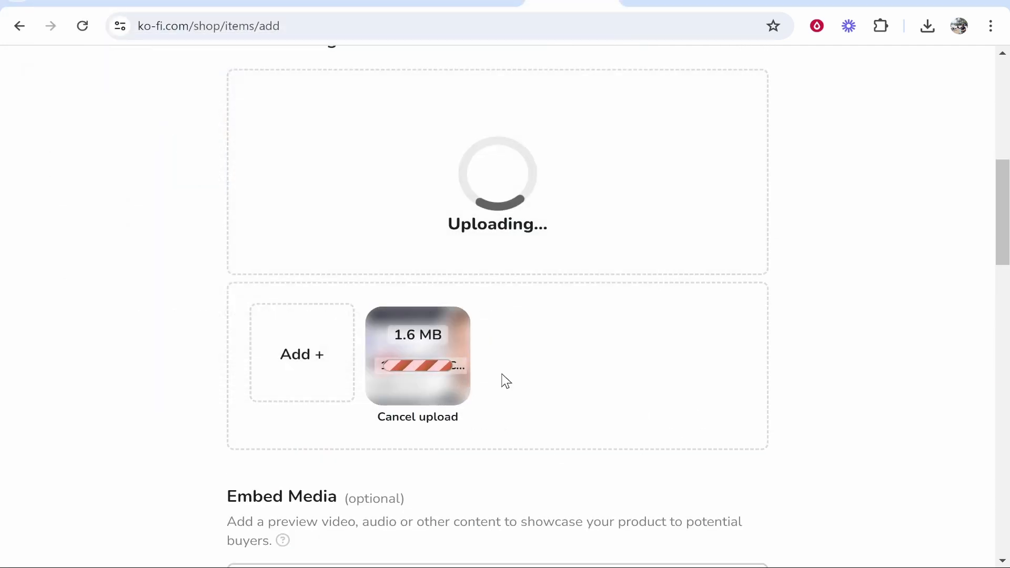
scroll("down", 3)
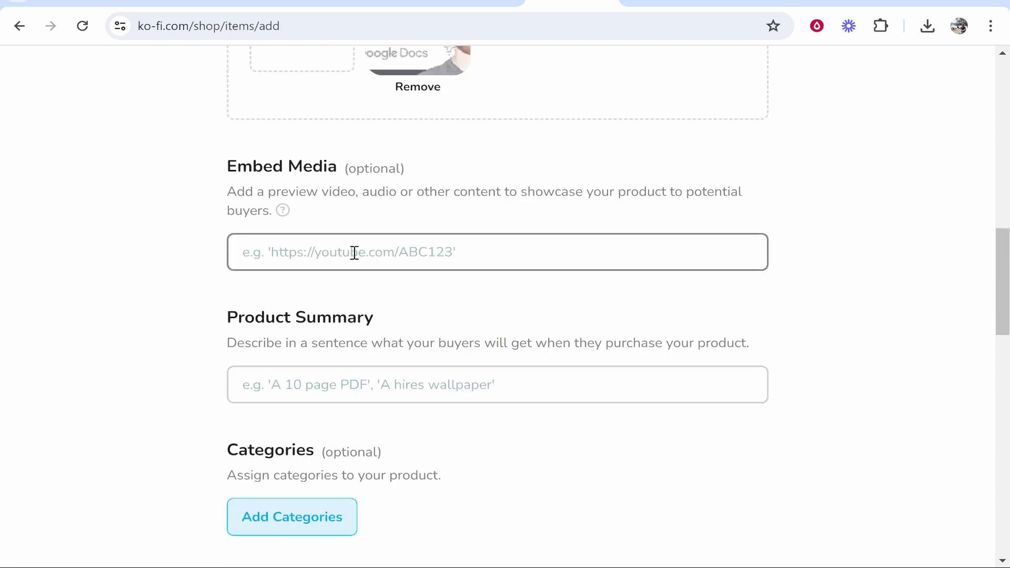
scroll("down", 3)
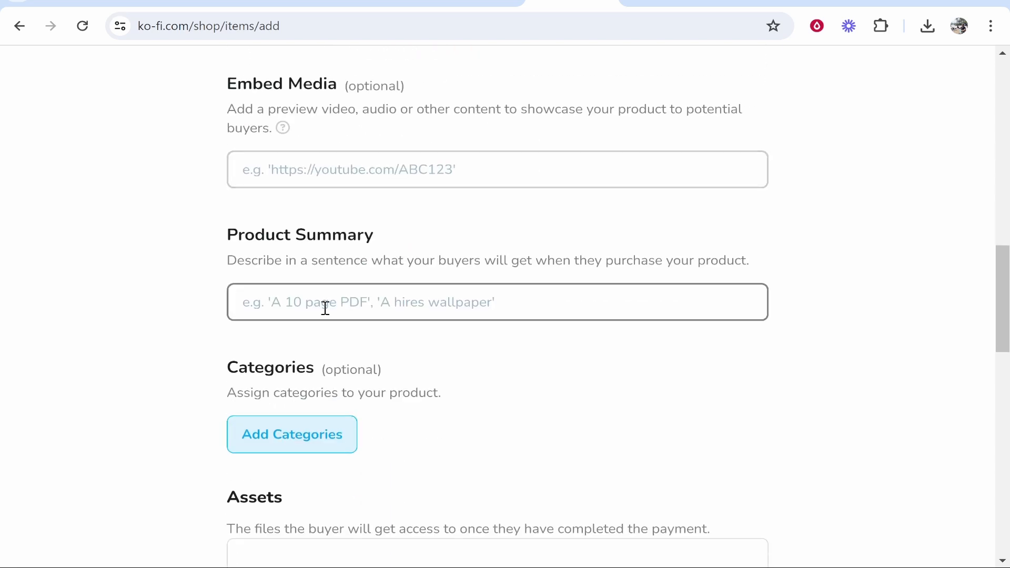
left_click_drag(300, 260, 454, 260)
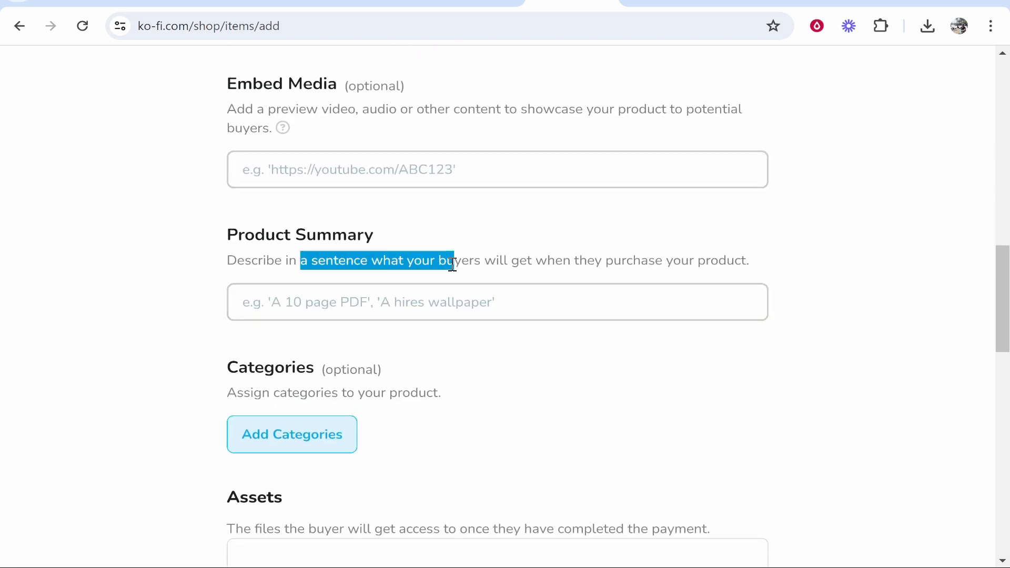
left_click(409, 302)
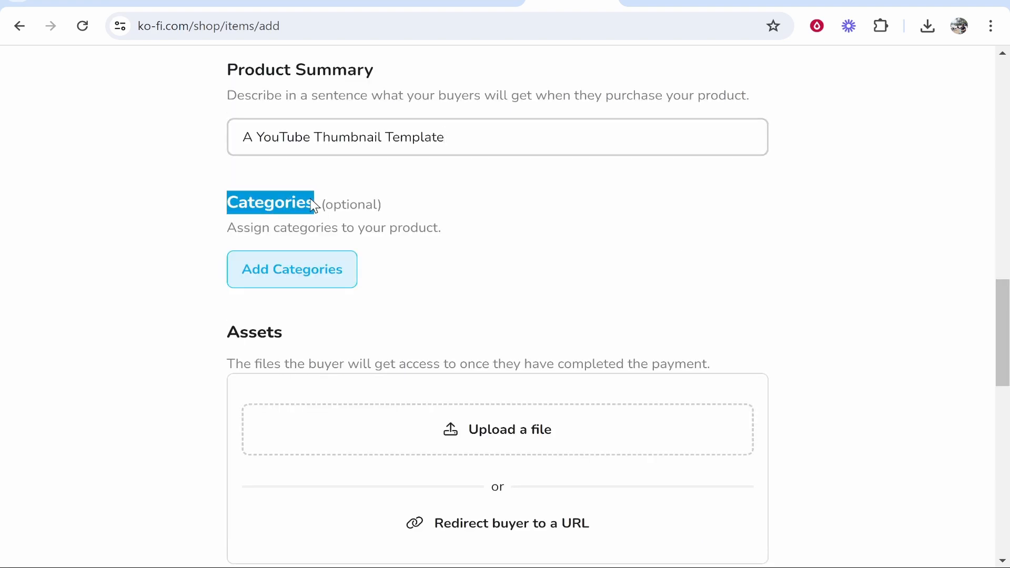
Step: Add a new product category named 'youtube'
left_click(292, 269)
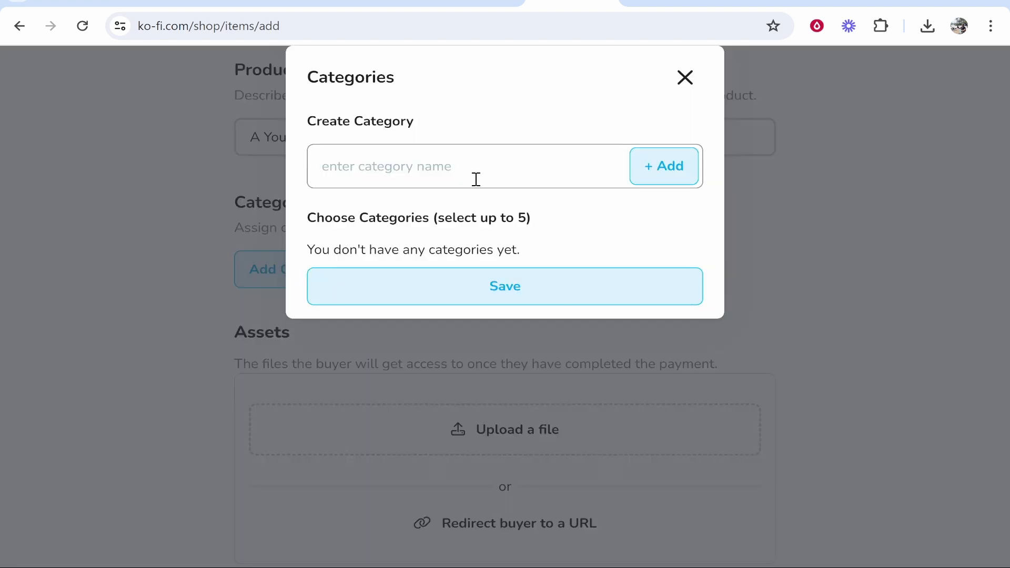
type("y")
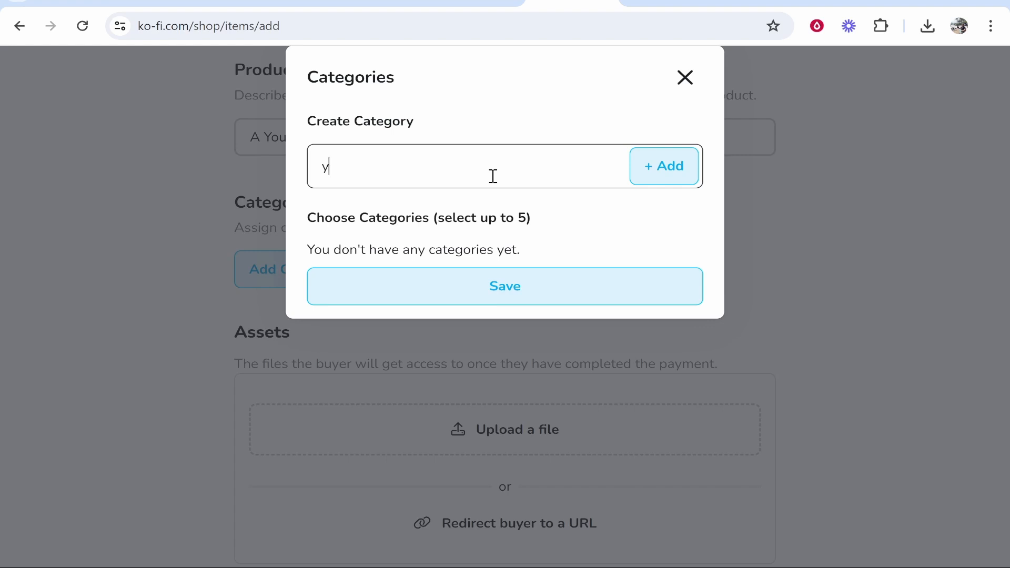
type("outube")
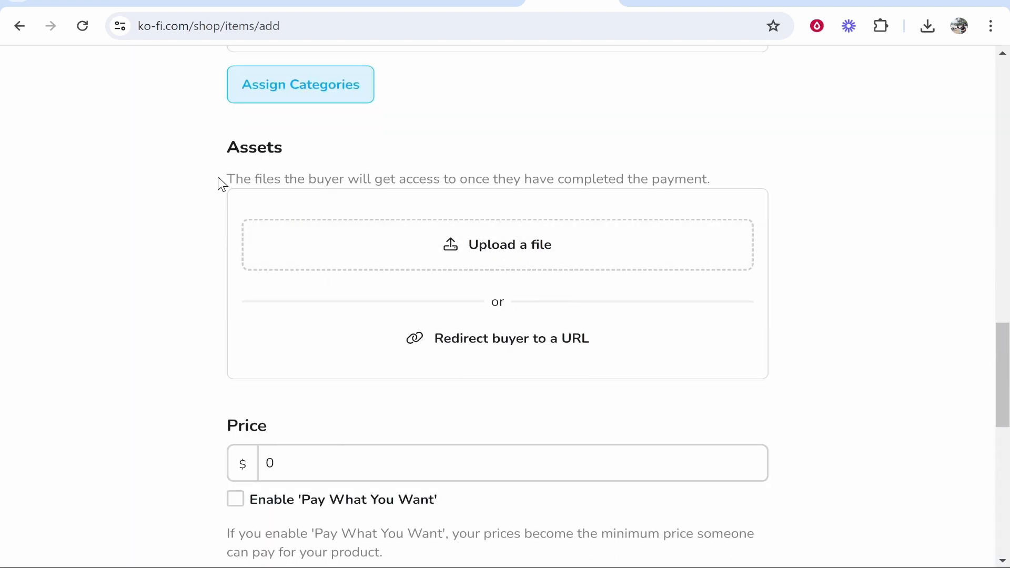
mouse_move(508, 207)
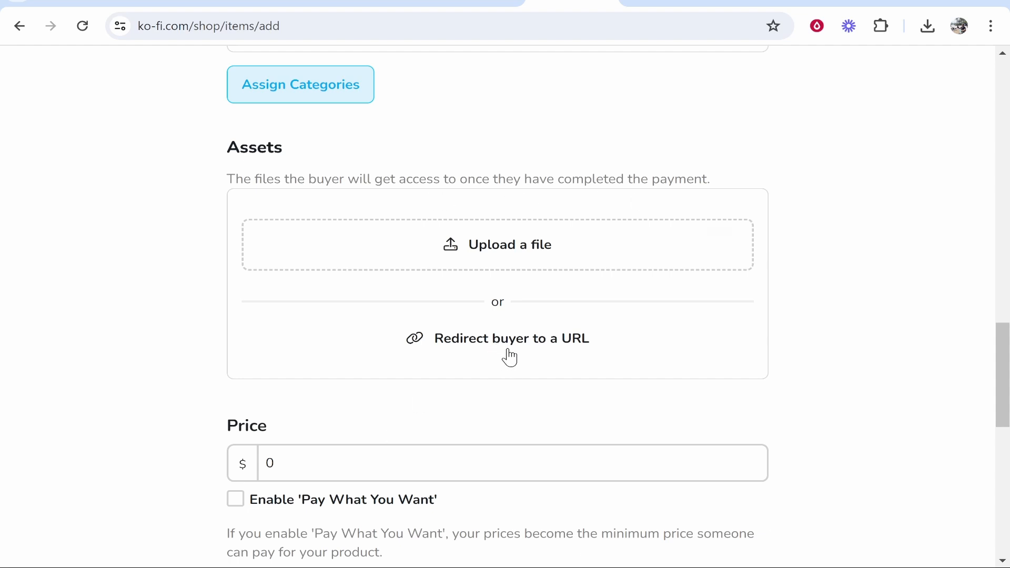
mouse_move(492, 364)
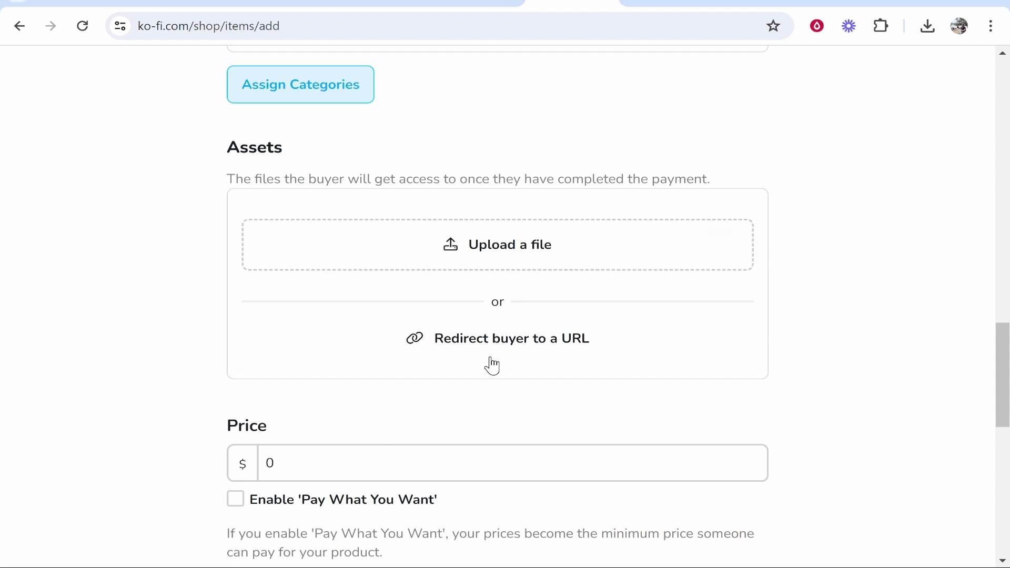
mouse_move(564, 261)
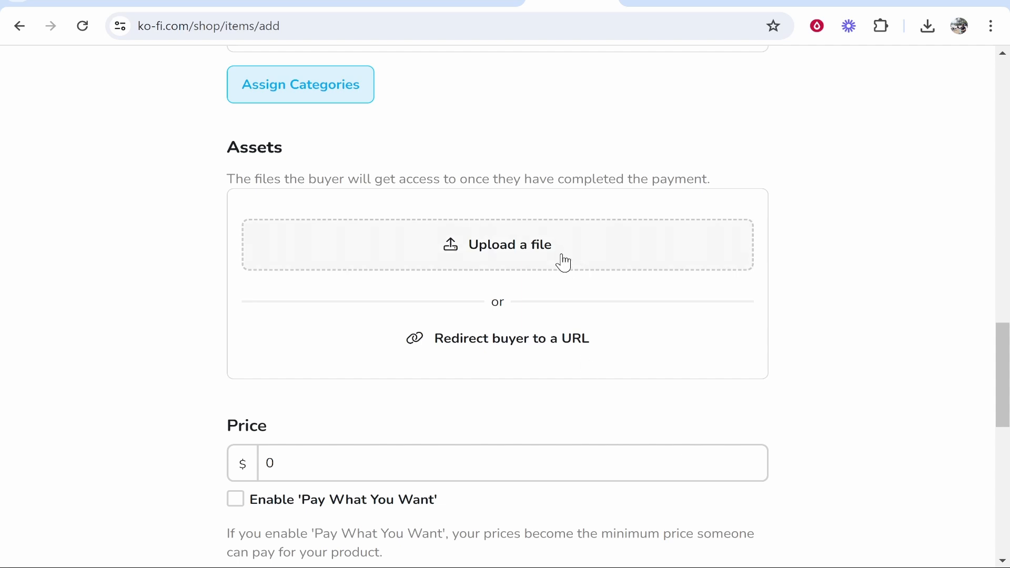
Step: Upload the Standard Thumbnail template file as the asset buyers receive
left_click(497, 244)
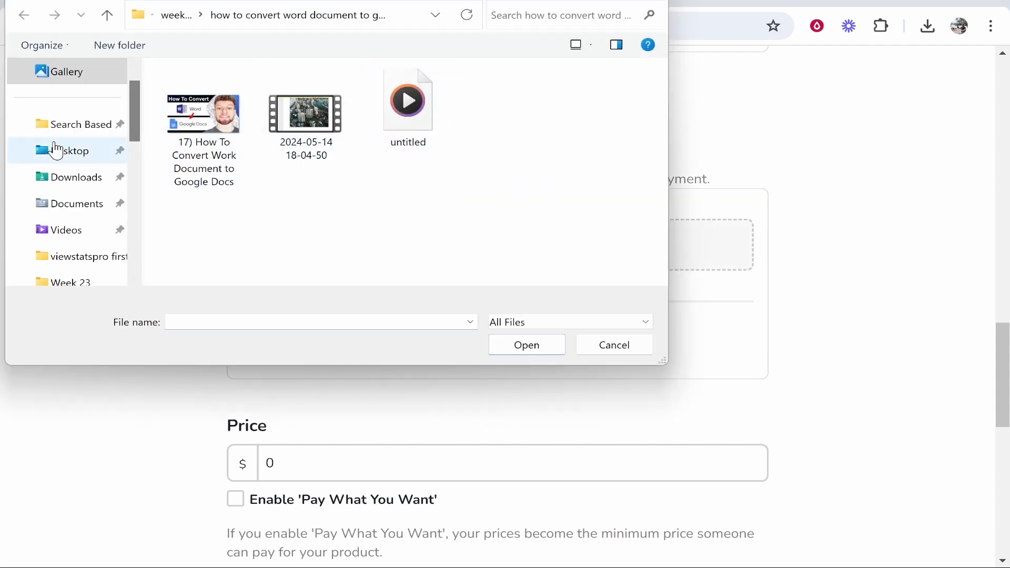
left_click(70, 151)
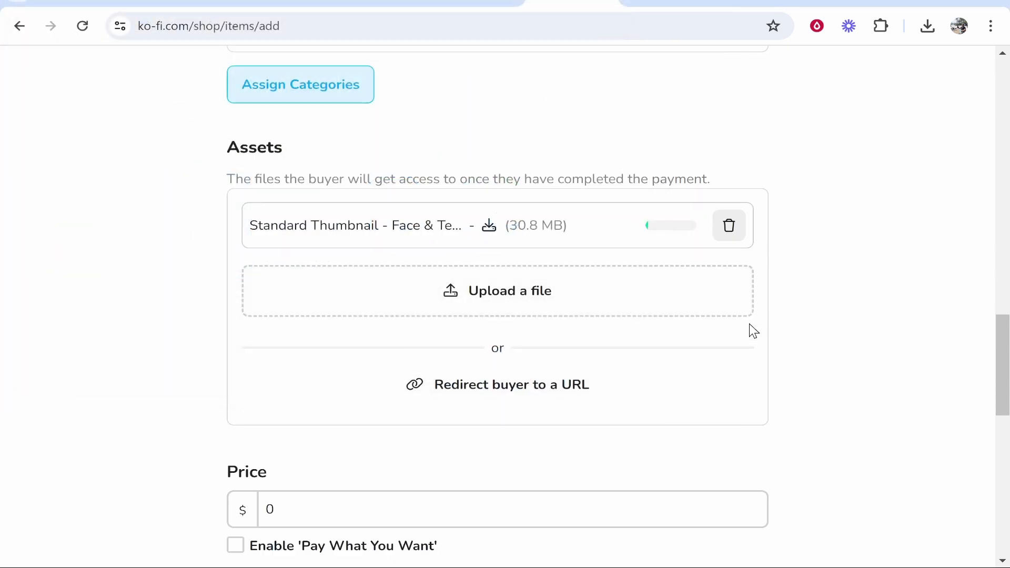
scroll("down", 3)
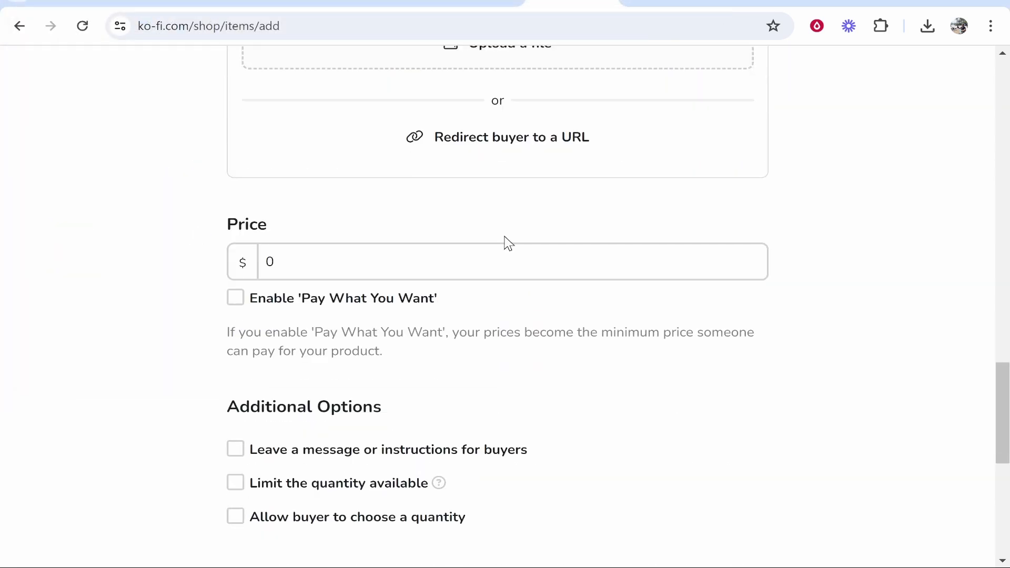
left_click(509, 262)
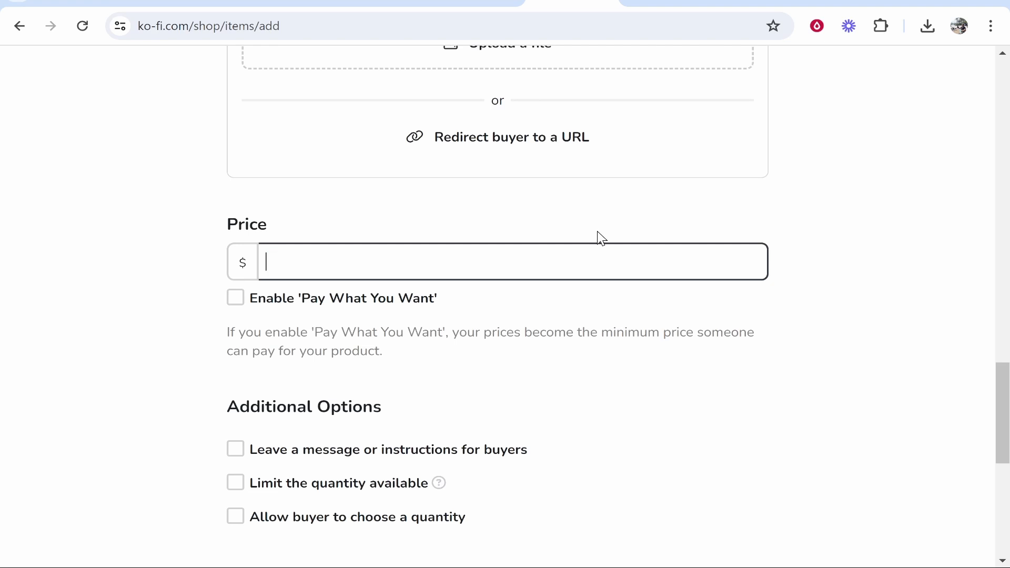
type("100")
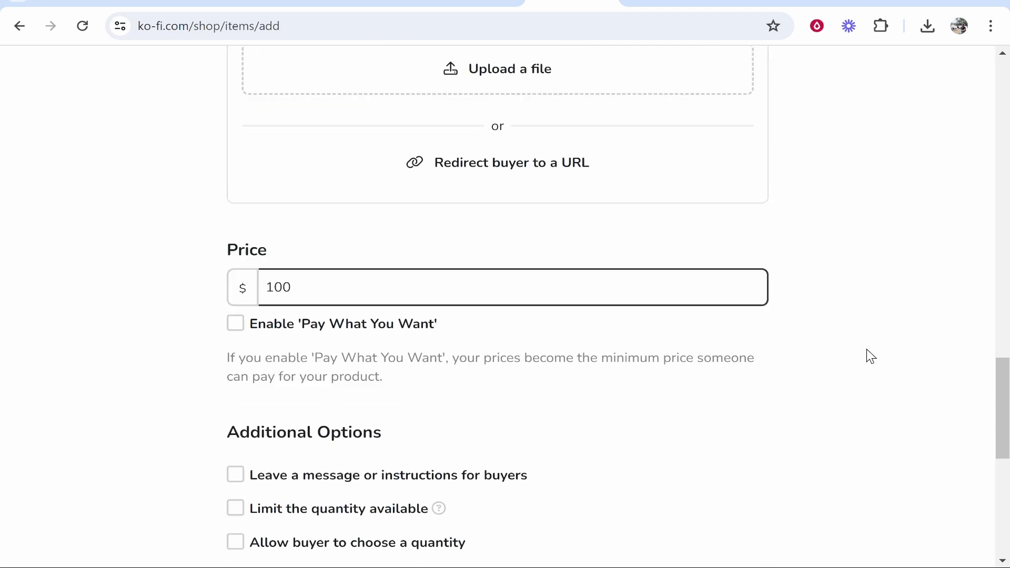
scroll("down", 3)
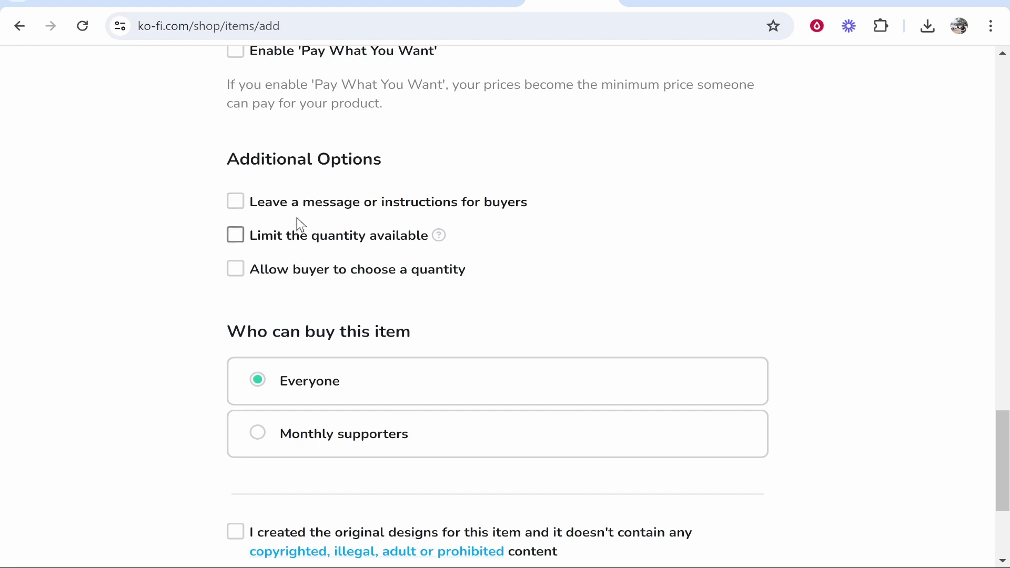
mouse_move(325, 216)
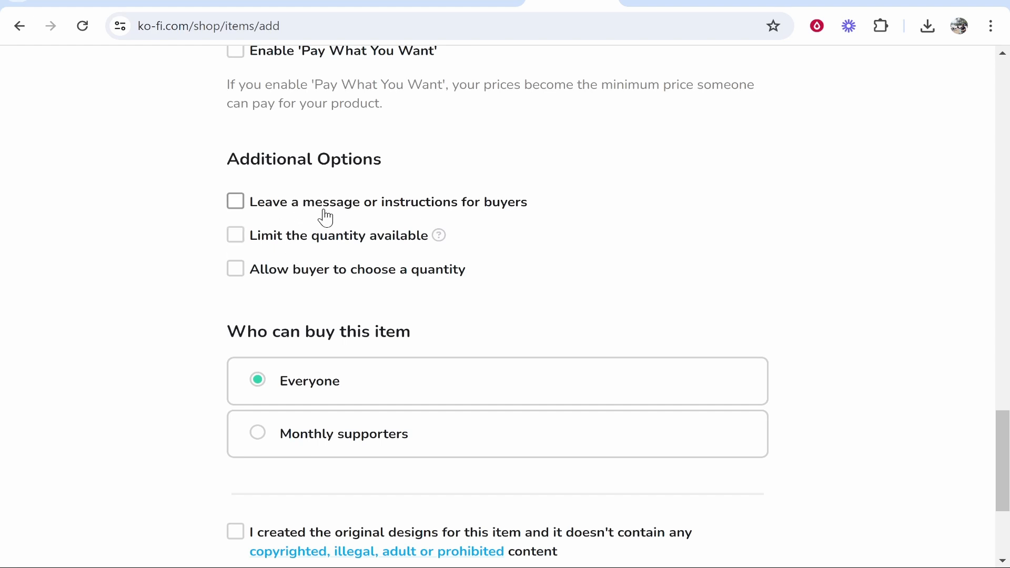
mouse_move(457, 210)
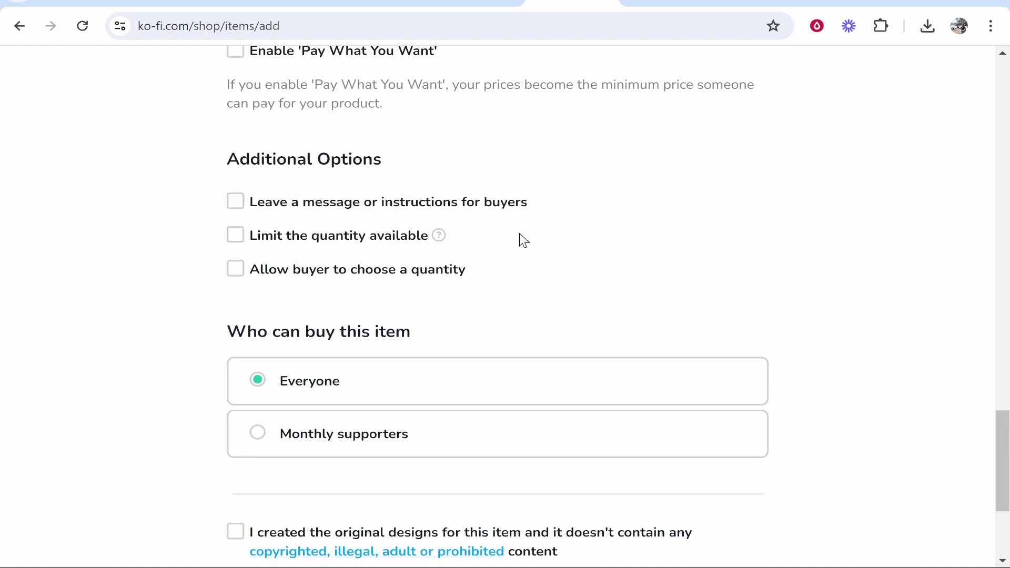
Step: Limit the quantity available to 6 copies
left_click(235, 235)
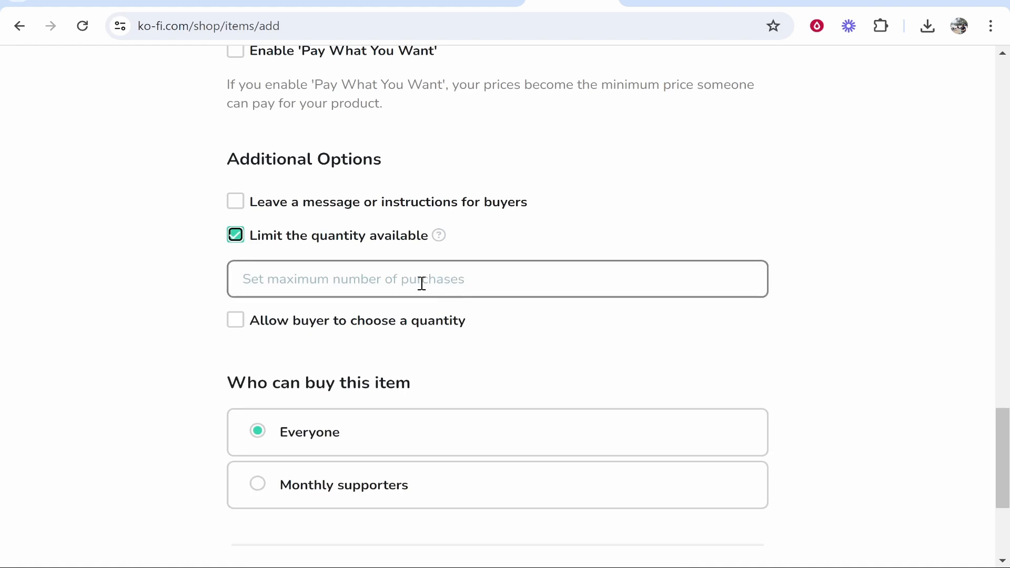
type("1")
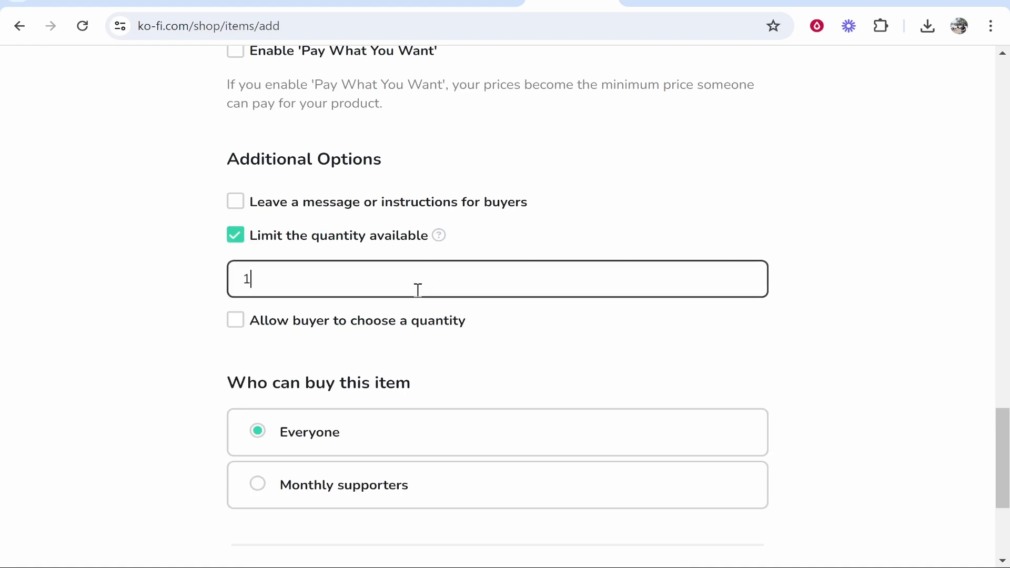
type("0")
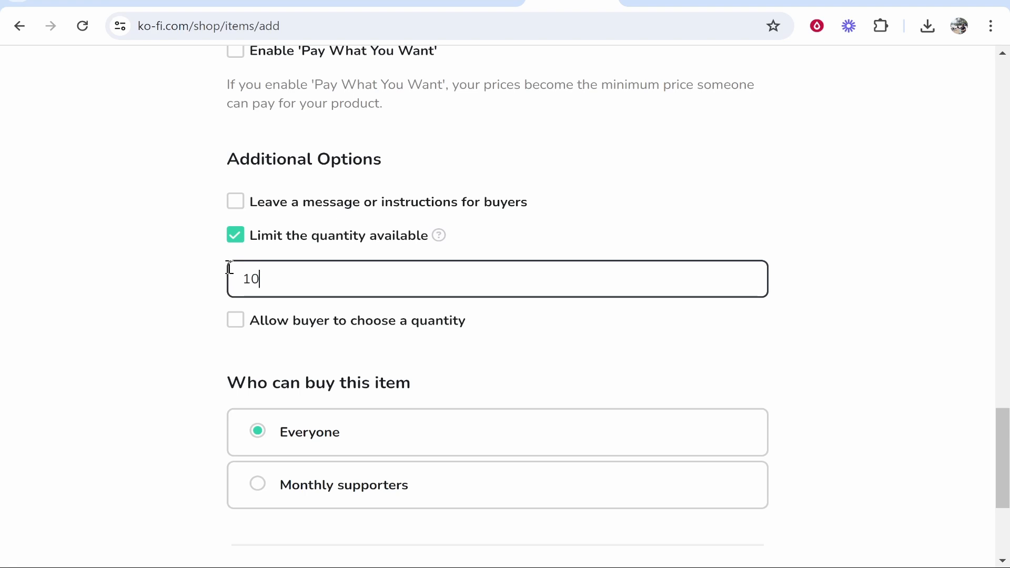
type("6")
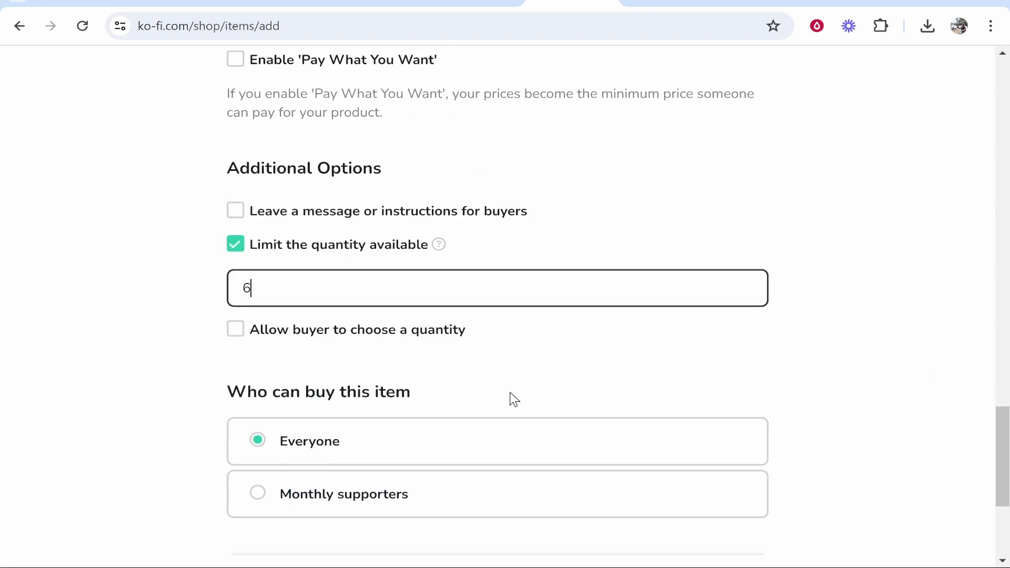
Step: Confirm the designs are original and save and publish the item
scroll("down", 3)
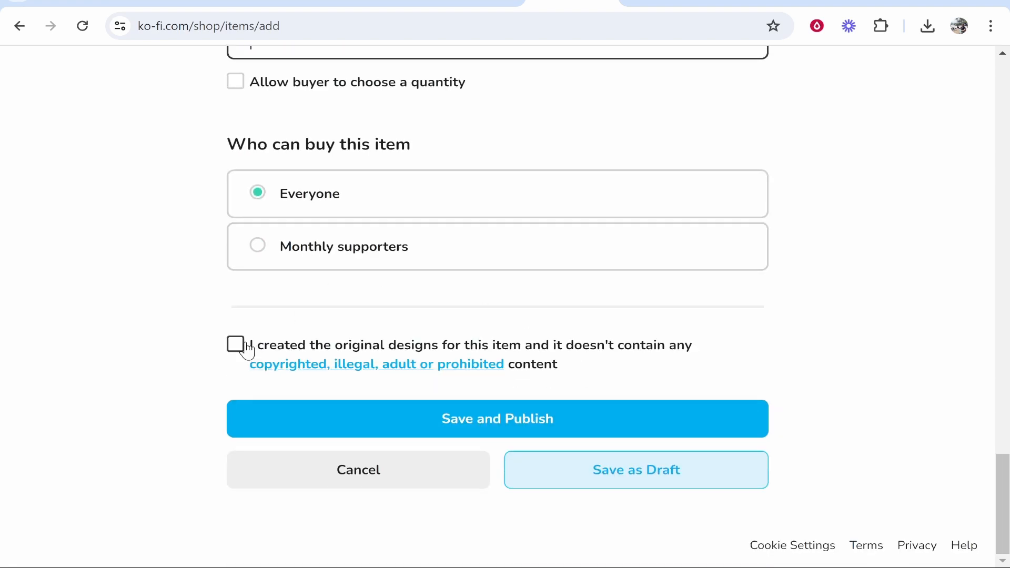
left_click(234, 345)
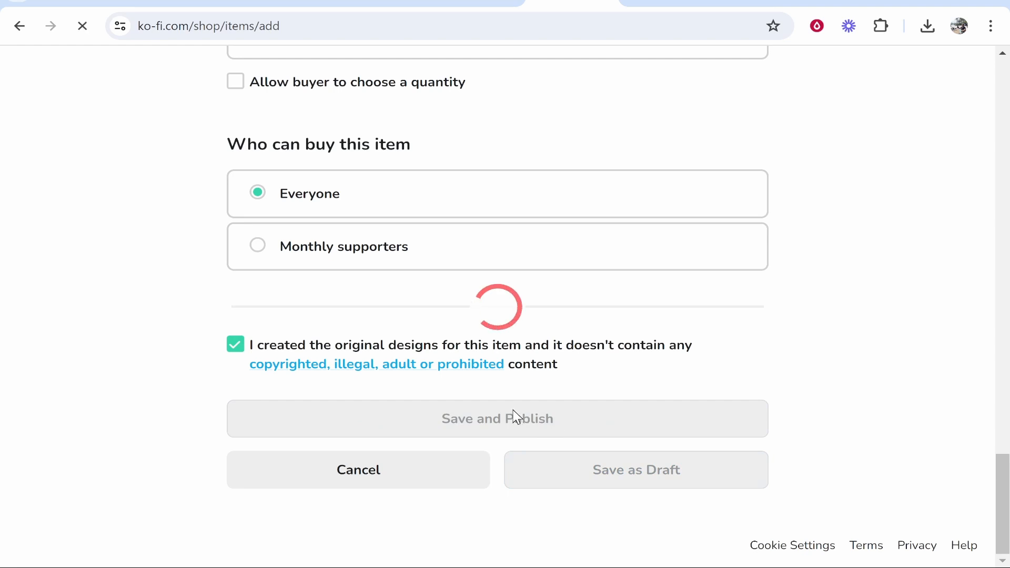
left_click(497, 418)
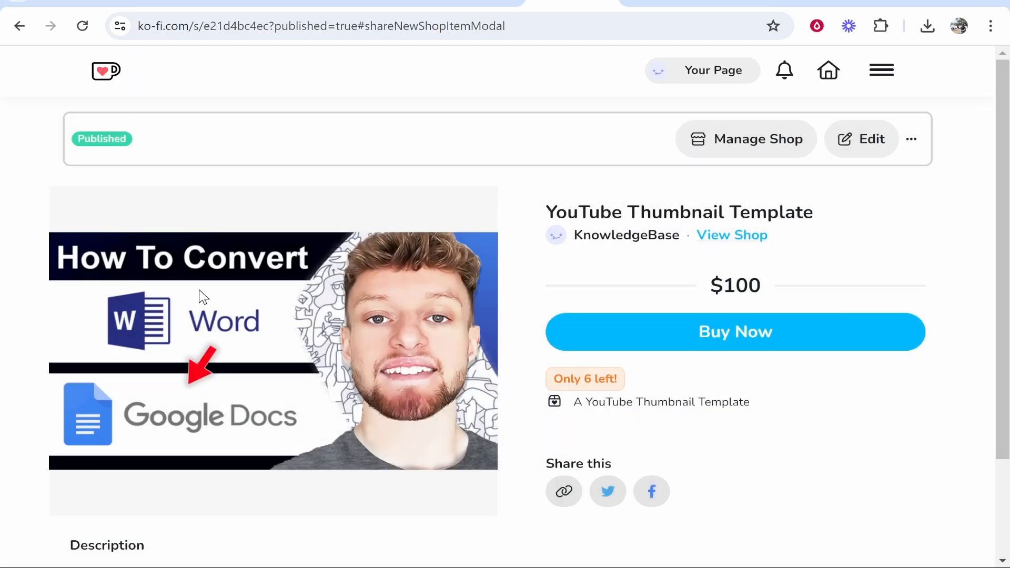
mouse_move(625, 333)
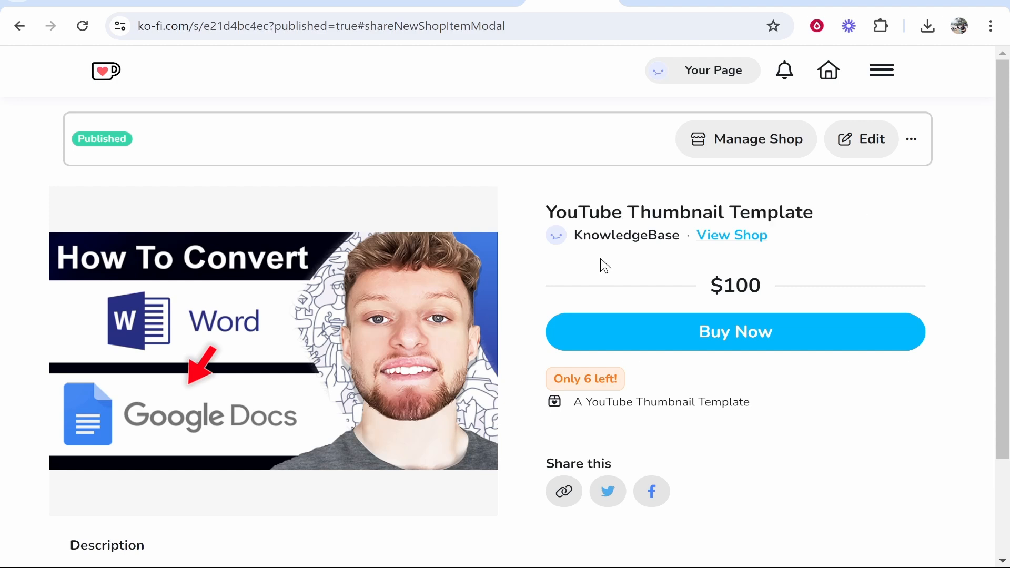
mouse_move(577, 248)
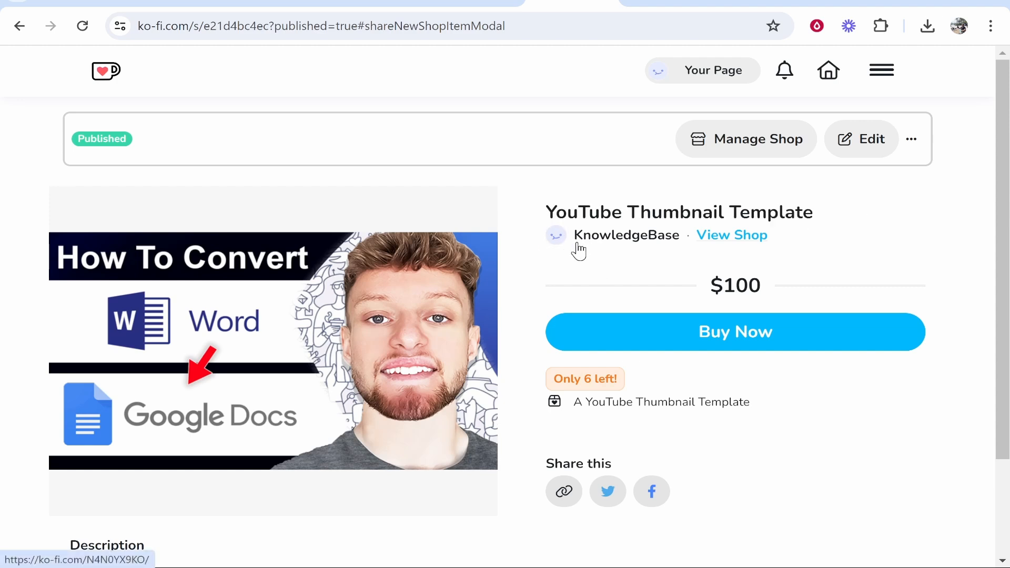
double_click(735, 285)
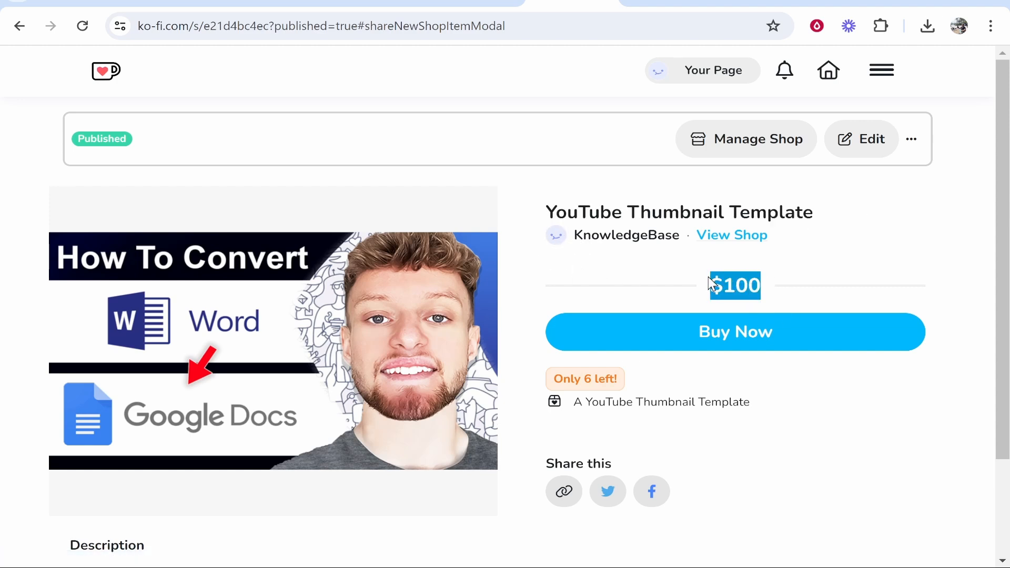
mouse_move(569, 365)
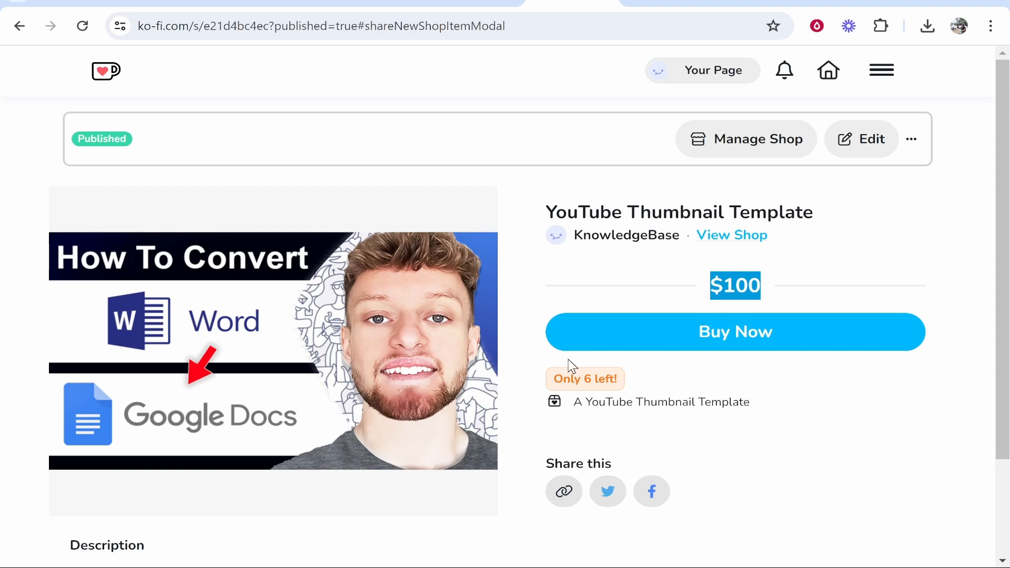
scroll("down", 3)
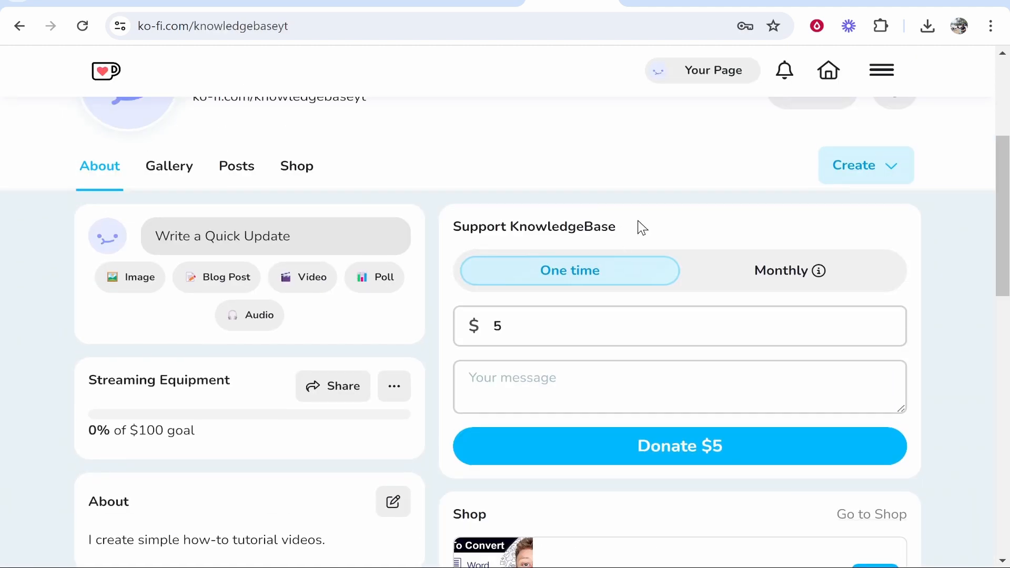
Step: Open the YouTube Thumbnail Template listing from the profile's Shop section
scroll("down", 3)
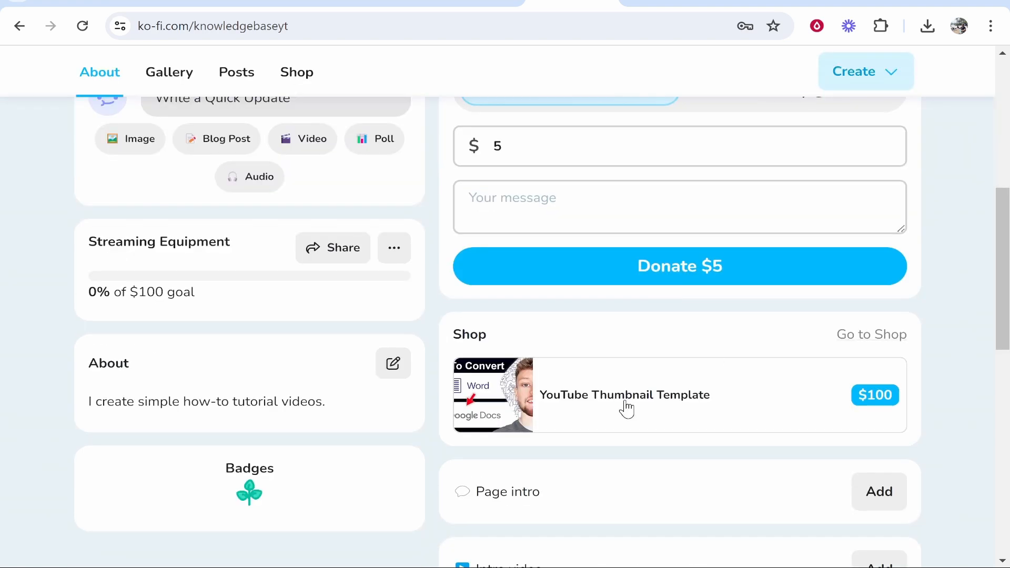
left_click(624, 394)
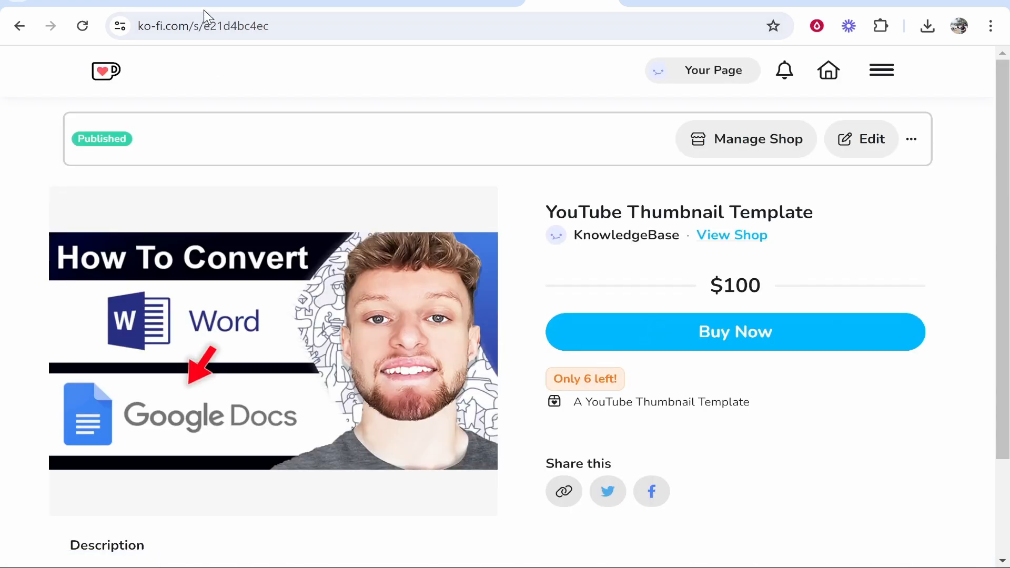
Step: Copy the item page link from the address bar
right_click(203, 25)
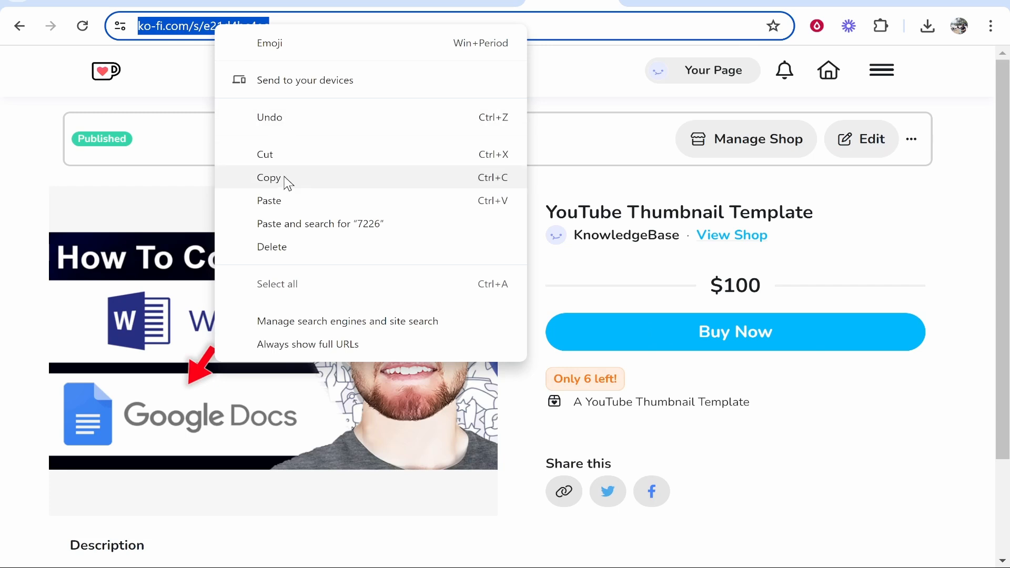
left_click(268, 177)
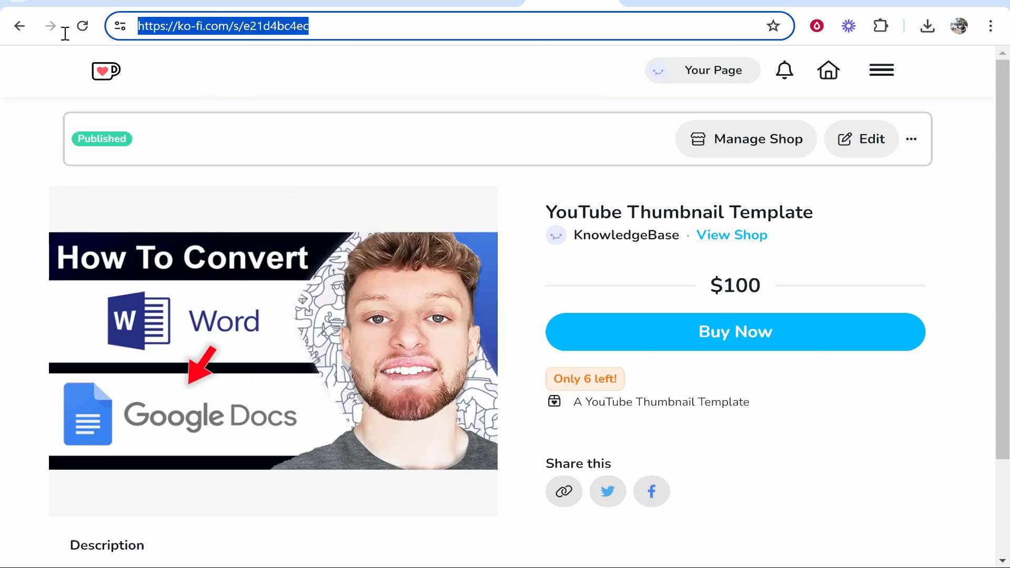
mouse_move(789, 341)
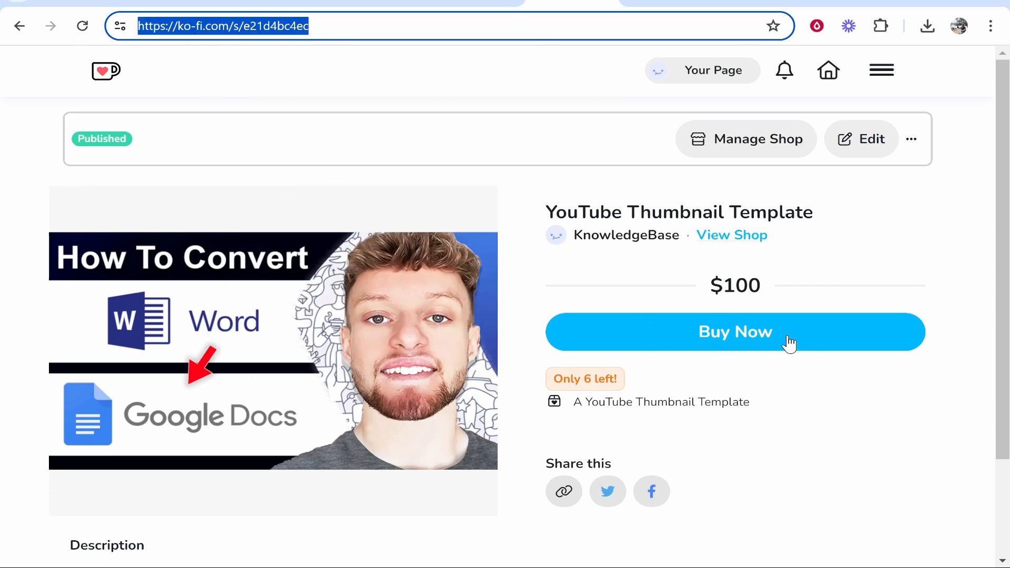
Step: Buy the template, reaching the checkout summary with a $100.00 total
left_click(735, 331)
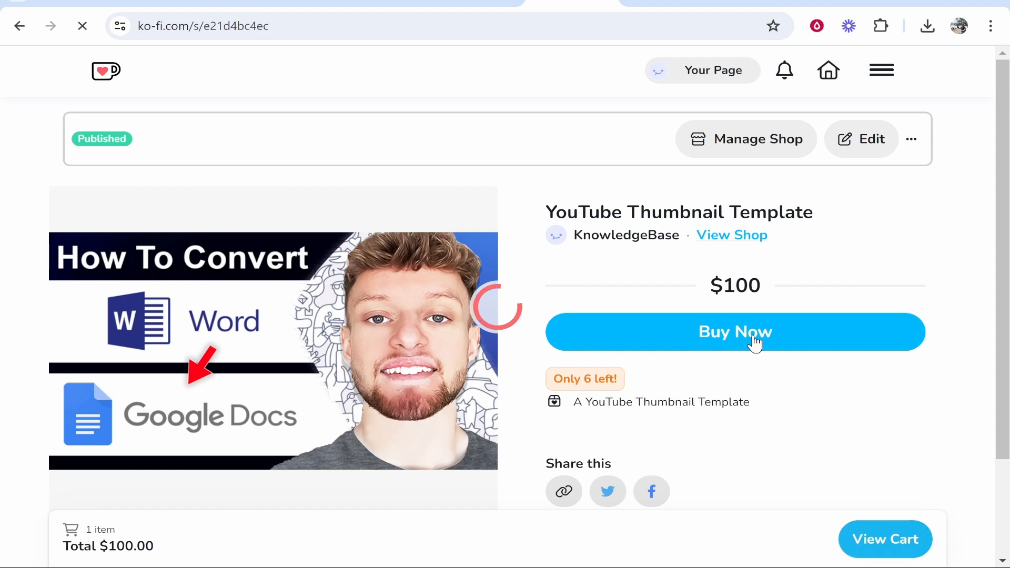
left_click(735, 331)
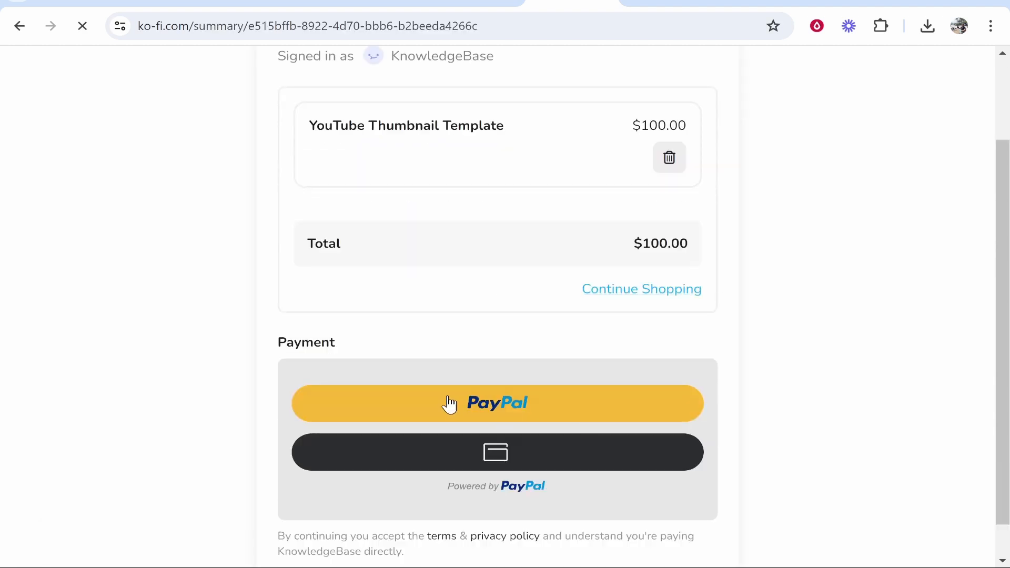